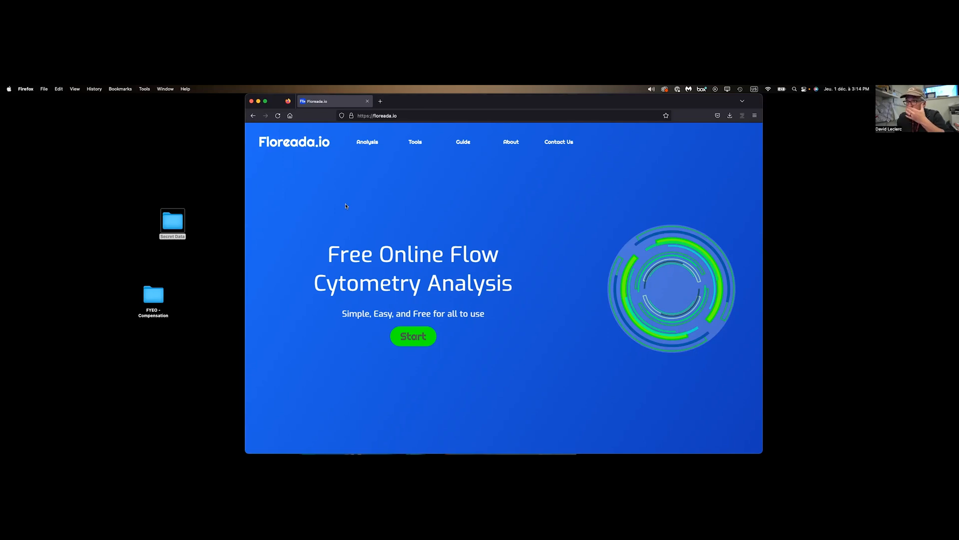
mouse_move(290, 254)
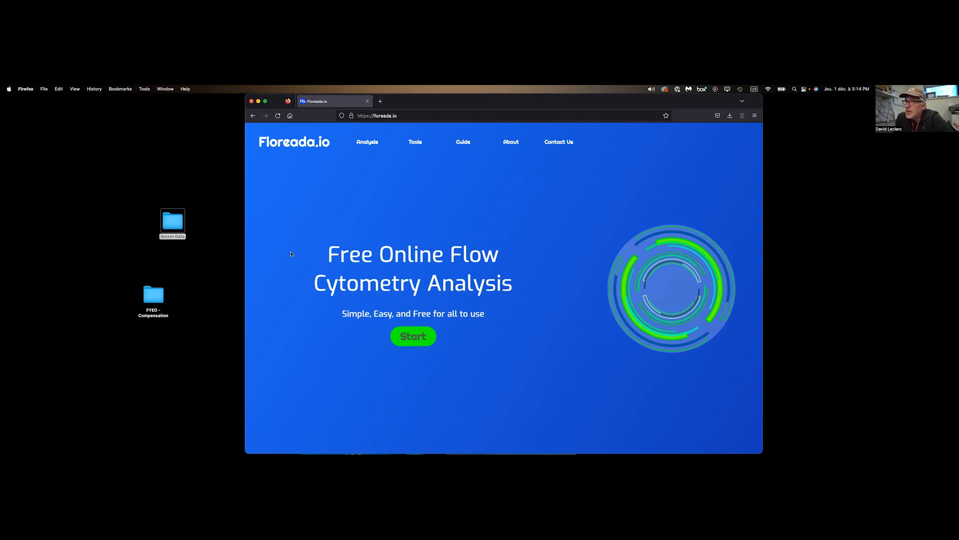
- Open the 'Best Free Flow Cytometry Software' article and browse its software list and ratings table
scroll("down", 3)
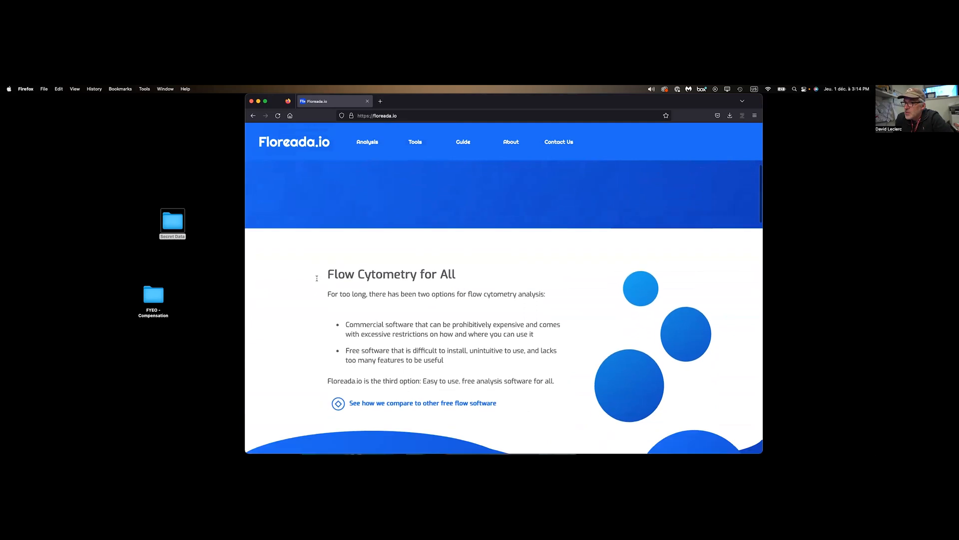
scroll("down", 3)
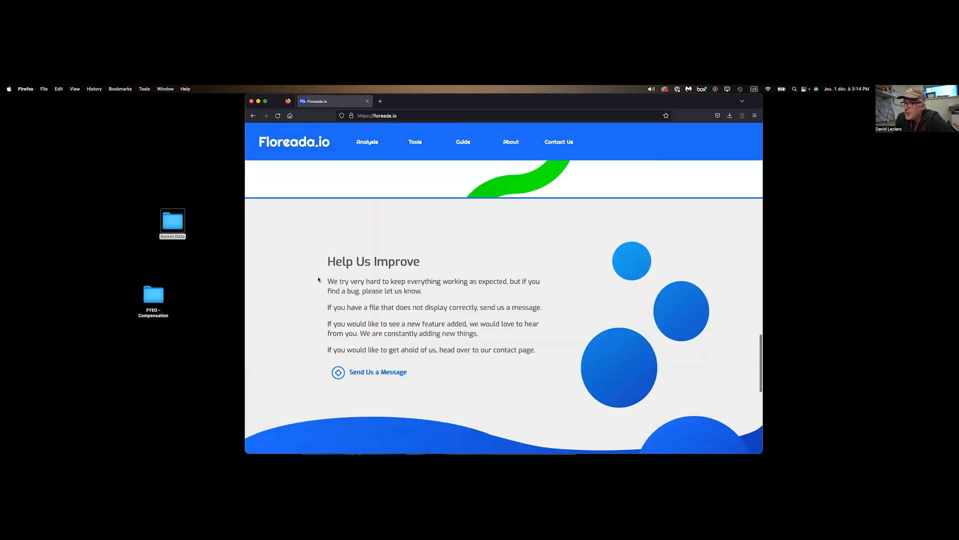
scroll("up", 3)
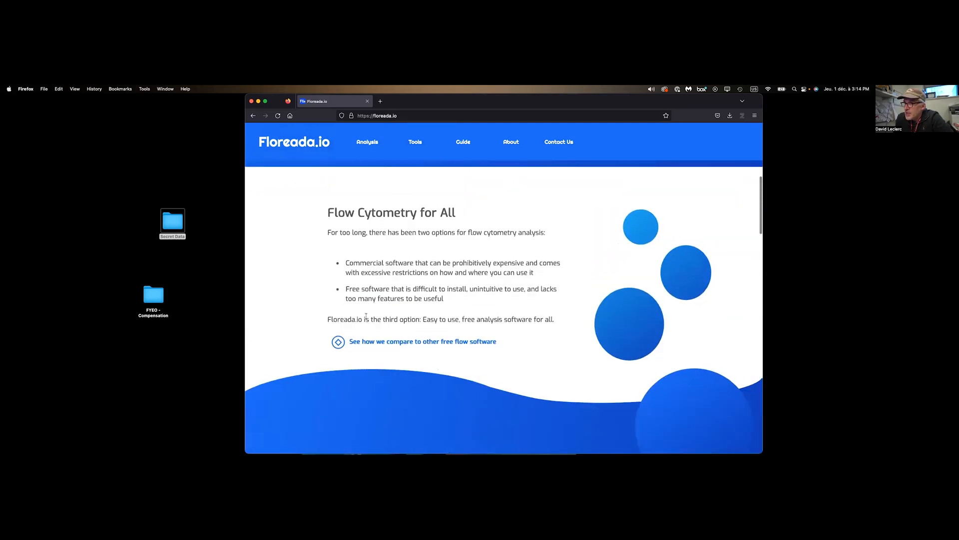
mouse_move(449, 365)
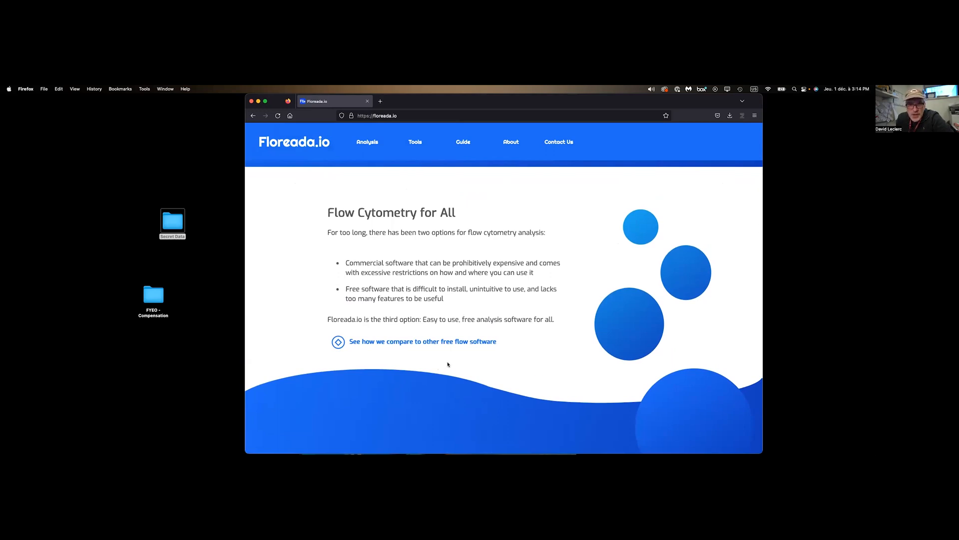
mouse_move(411, 355)
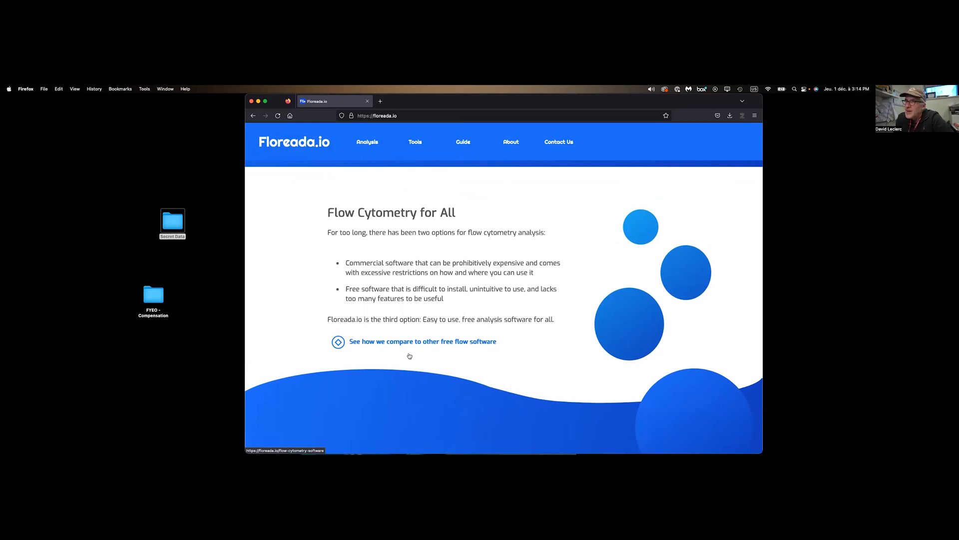
left_click(422, 341)
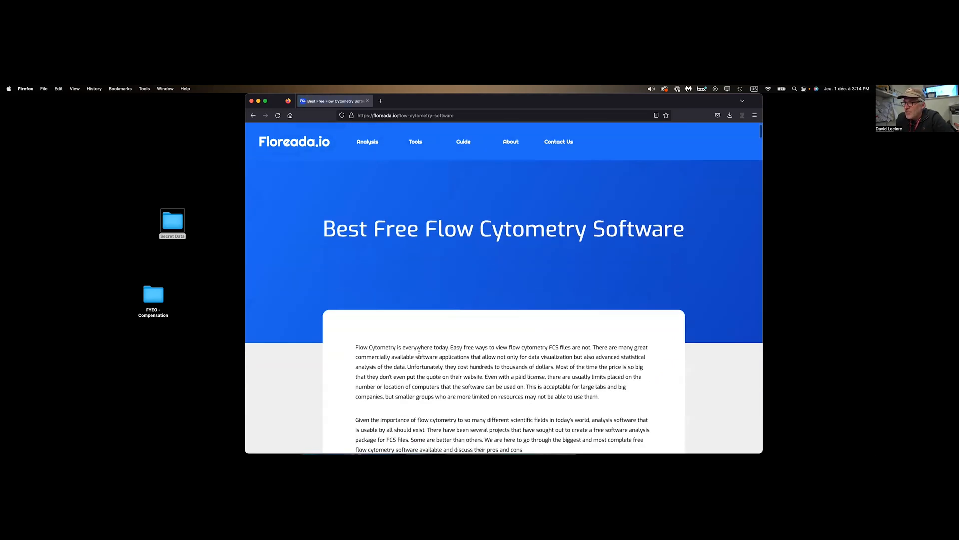
scroll("down", 3)
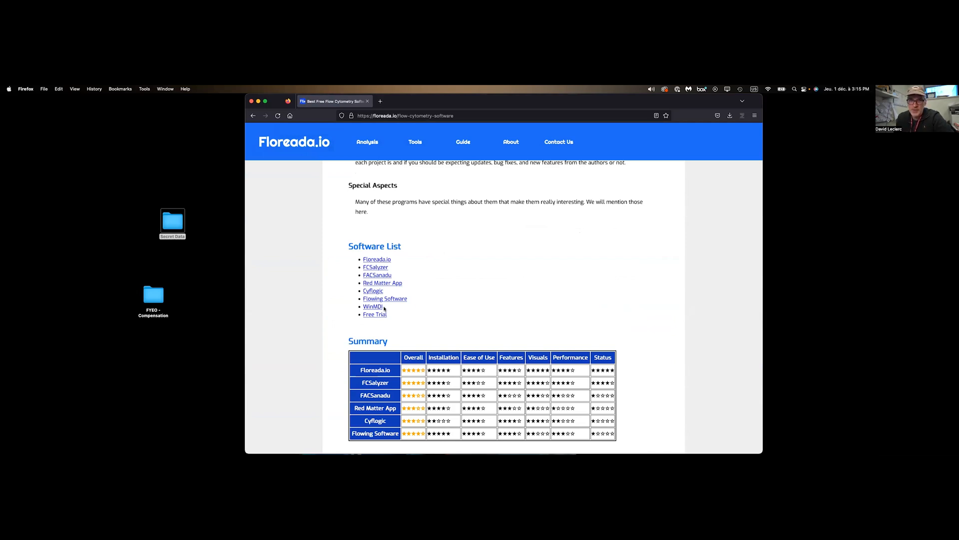
mouse_move(422, 313)
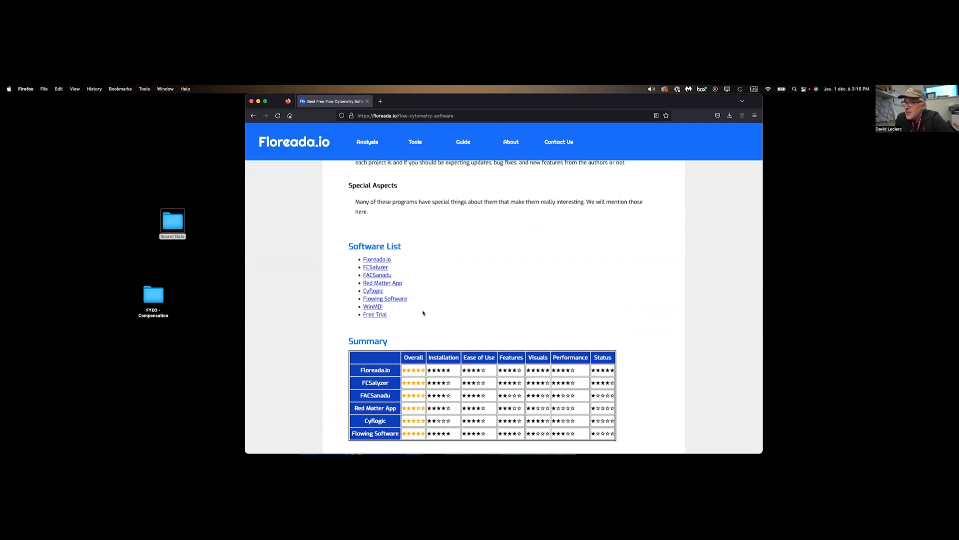
scroll("up", 3)
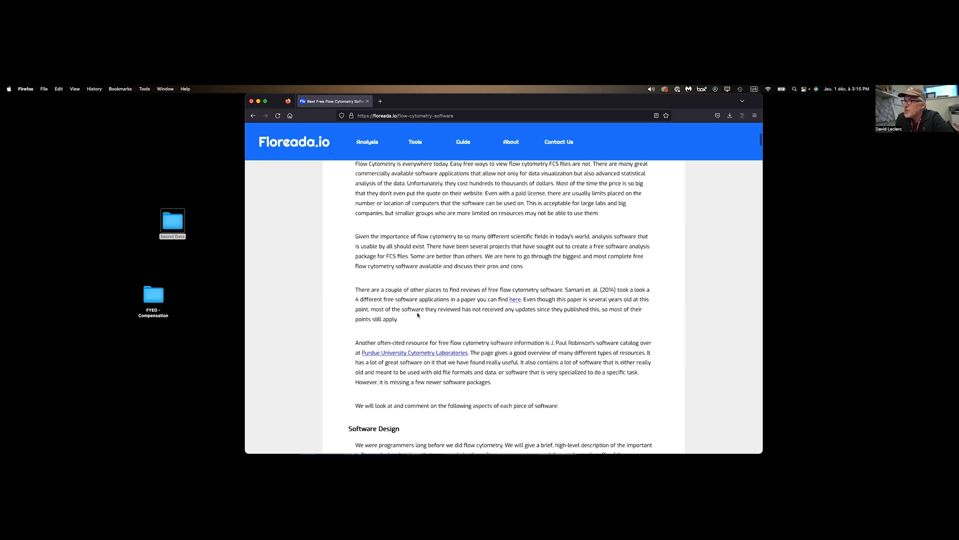
- Go from the home page through the Guide to the Statistics documentation page and skim it
left_click(294, 142)
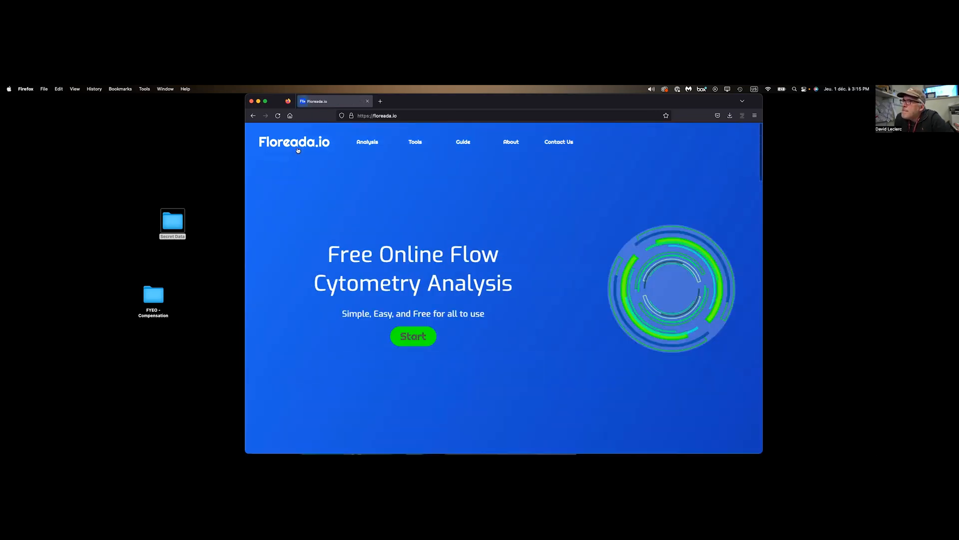
mouse_move(510, 149)
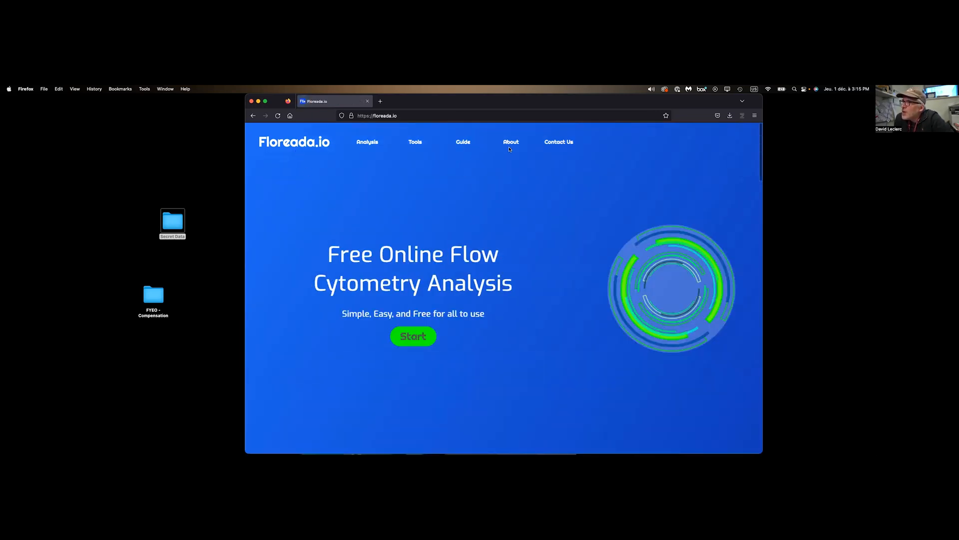
left_click(463, 142)
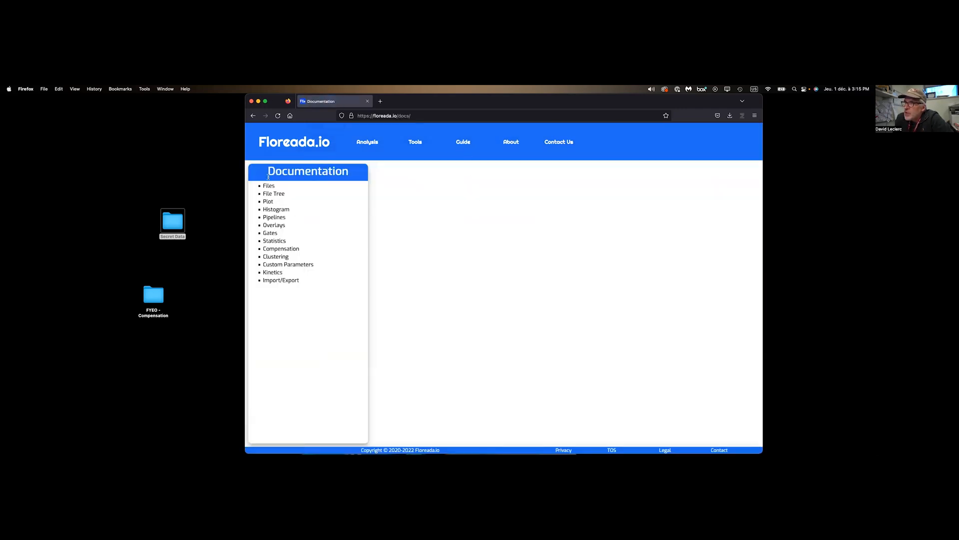
left_click(274, 240)
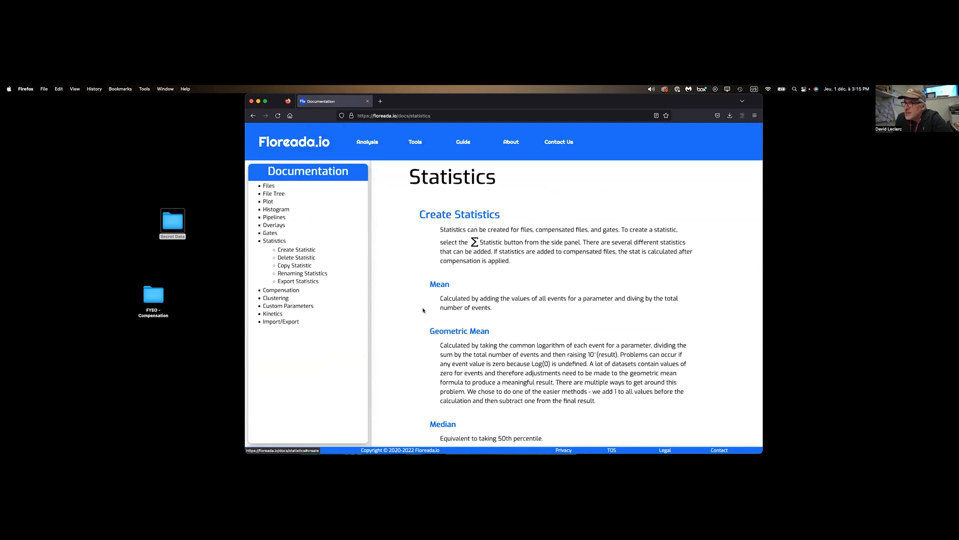
scroll("down", 3)
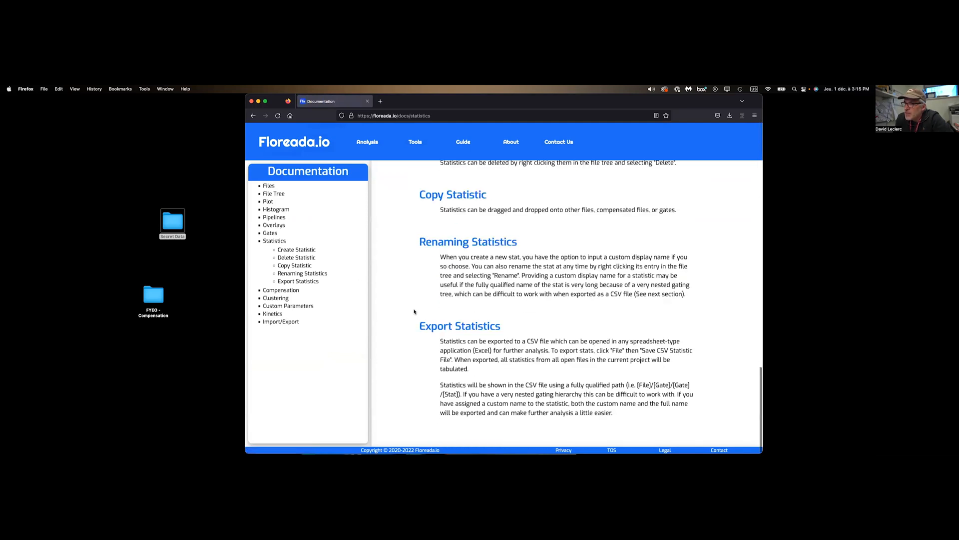
scroll("up", 3)
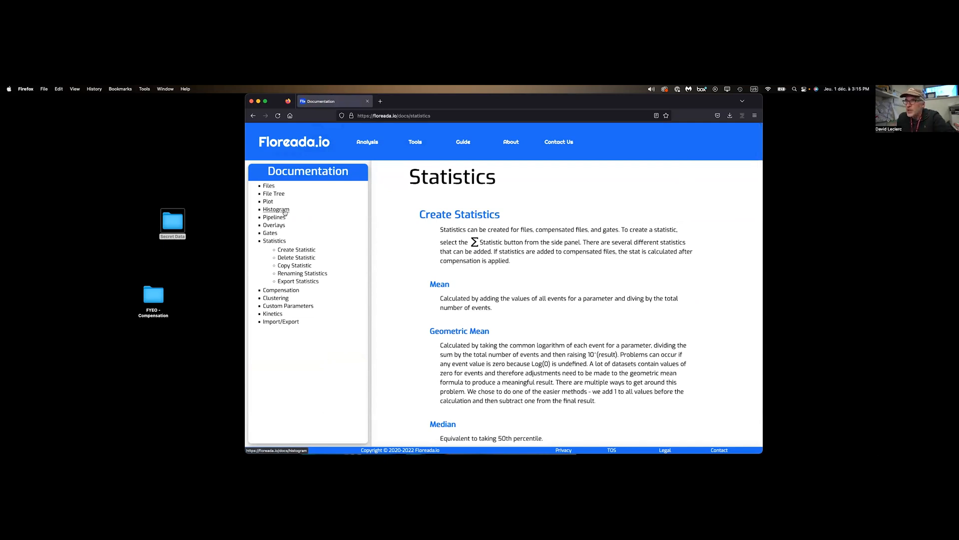
- Open the Flow Cytometry Tools page and scroll through its in-house and third-party tools
left_click(415, 141)
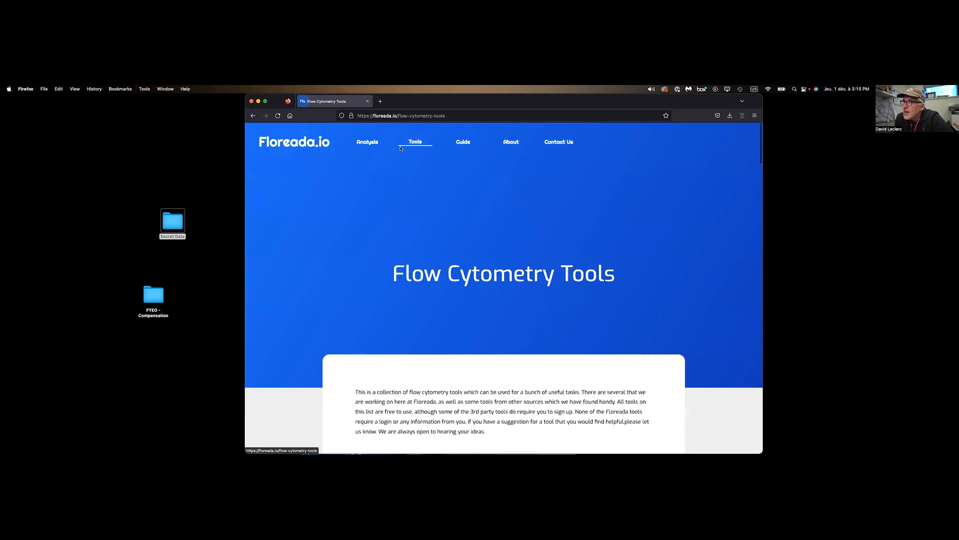
scroll("down", 3)
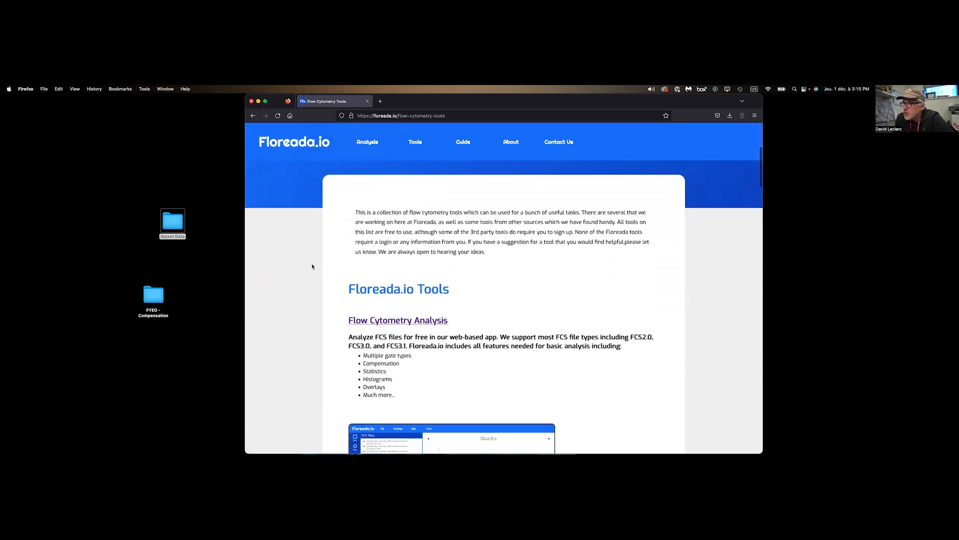
scroll("down", 3)
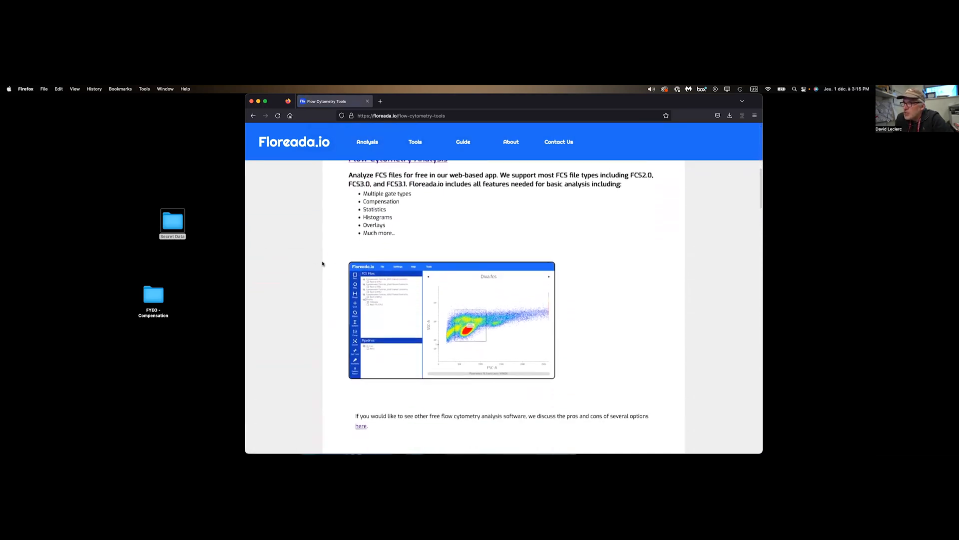
scroll("down", 3)
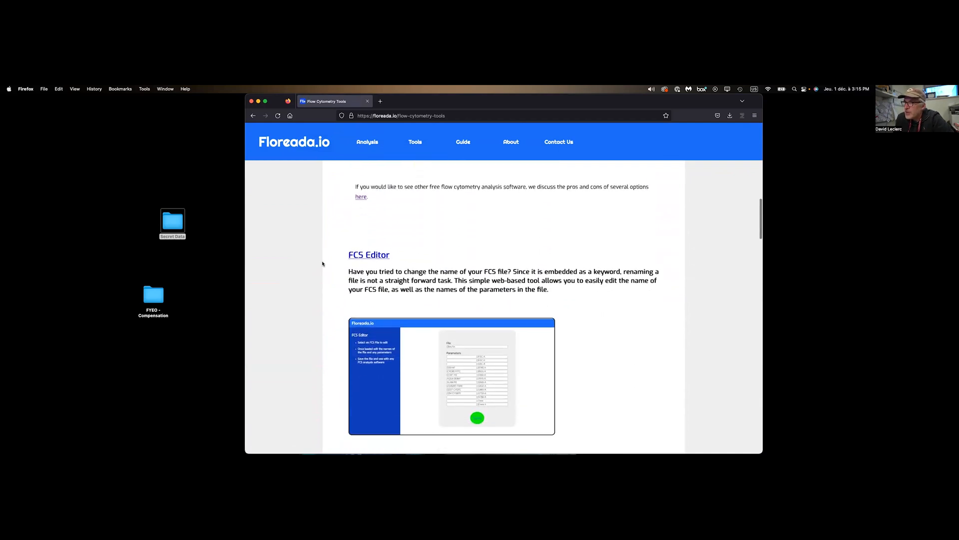
scroll("down", 3)
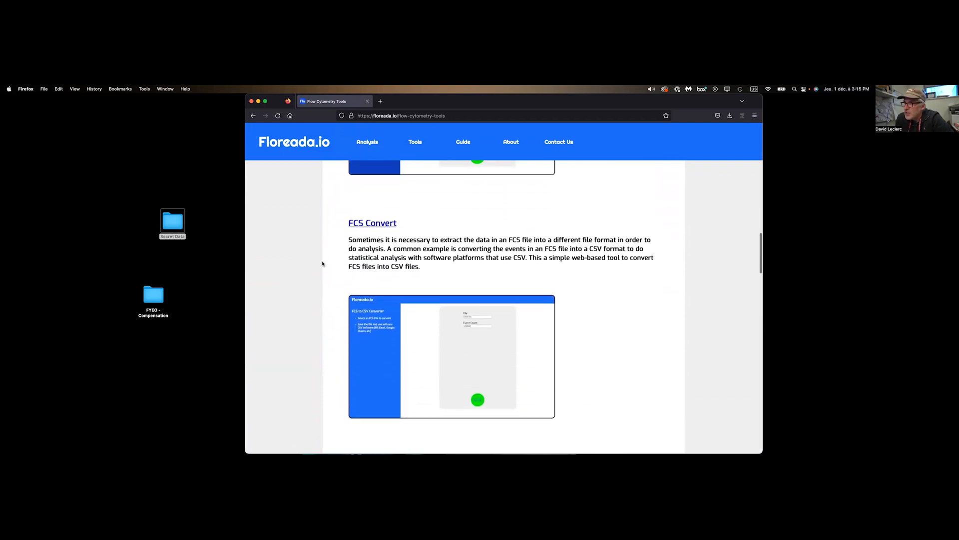
scroll("down", 3)
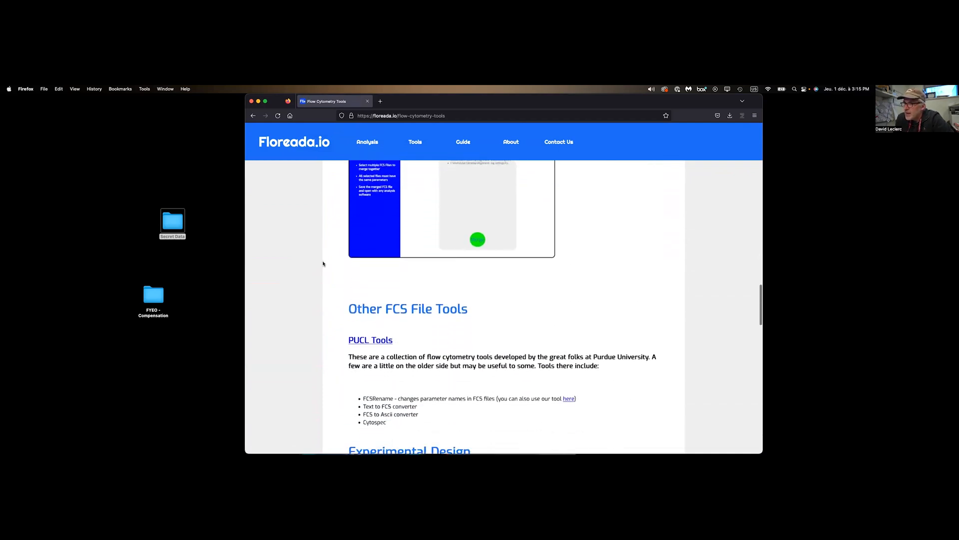
scroll("down", 3)
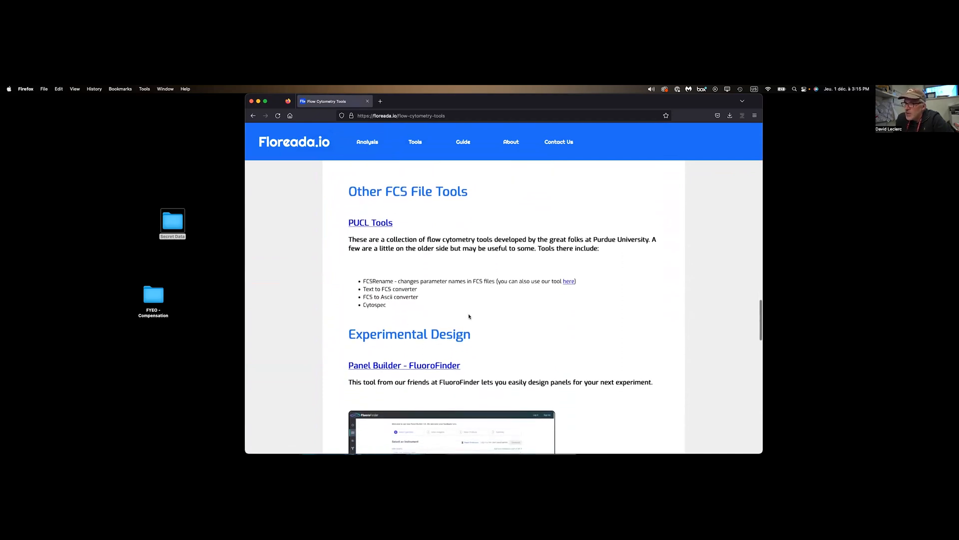
scroll("down", 3)
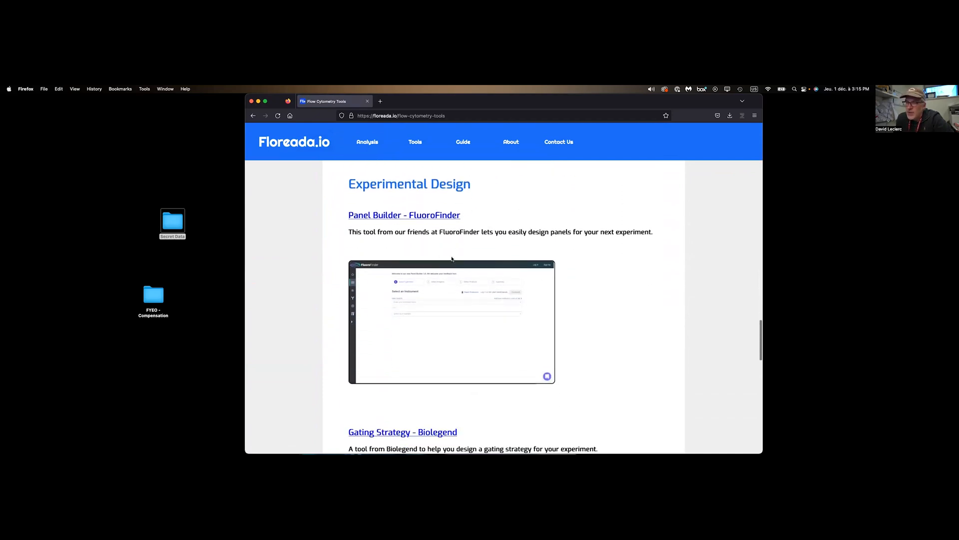
mouse_move(429, 263)
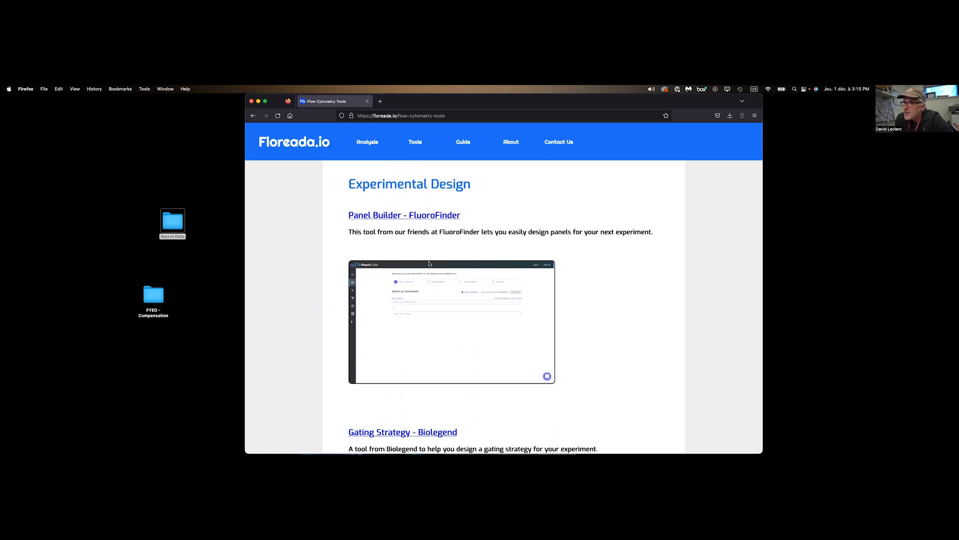
scroll("up", 3)
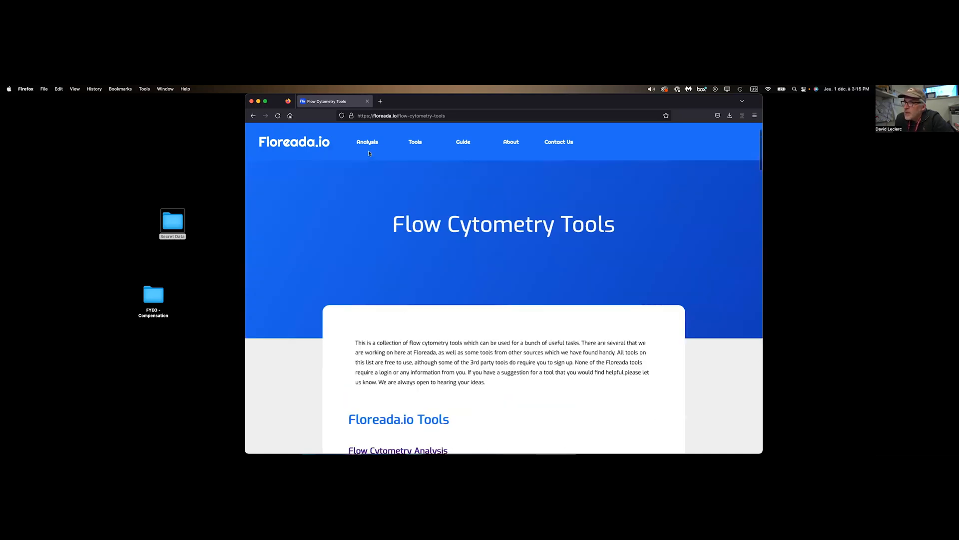
- Open the floreada.io/analysis workspace with empty FCS Files and Pipelines panels
left_click(368, 142)
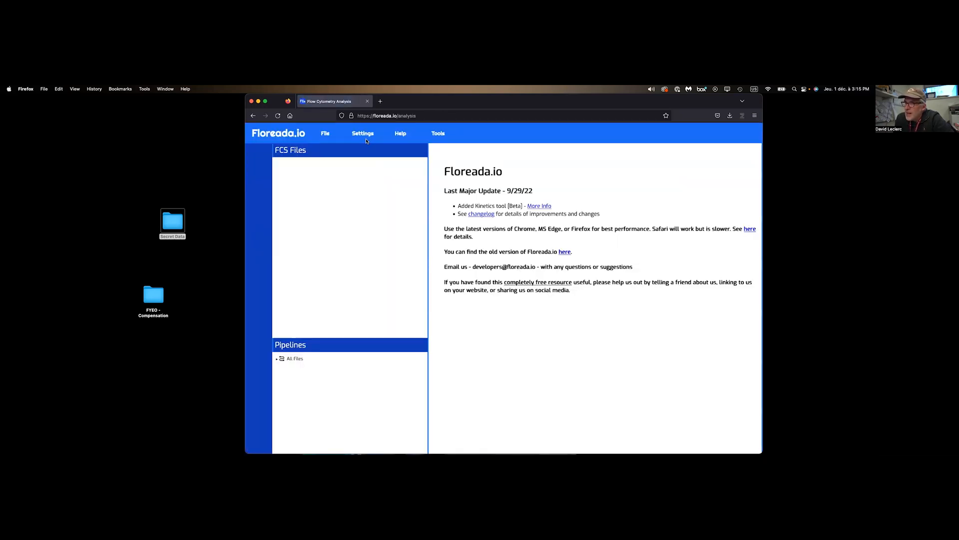
mouse_move(392, 180)
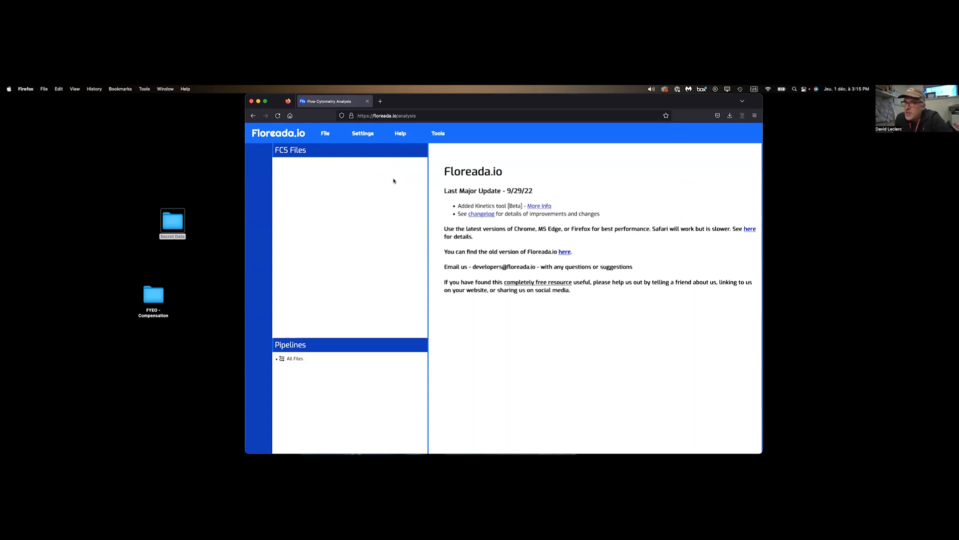
mouse_move(239, 219)
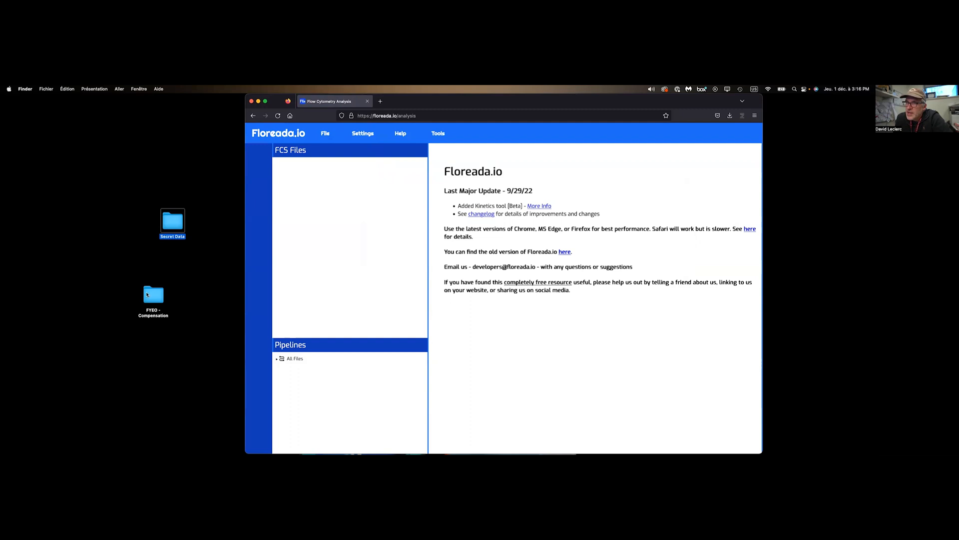
- Load the FITC, PE and PerCP-Cy5.5 Comp_Controls files from FYEO - Compensation and delete their FCSComp
double_click(153, 295)
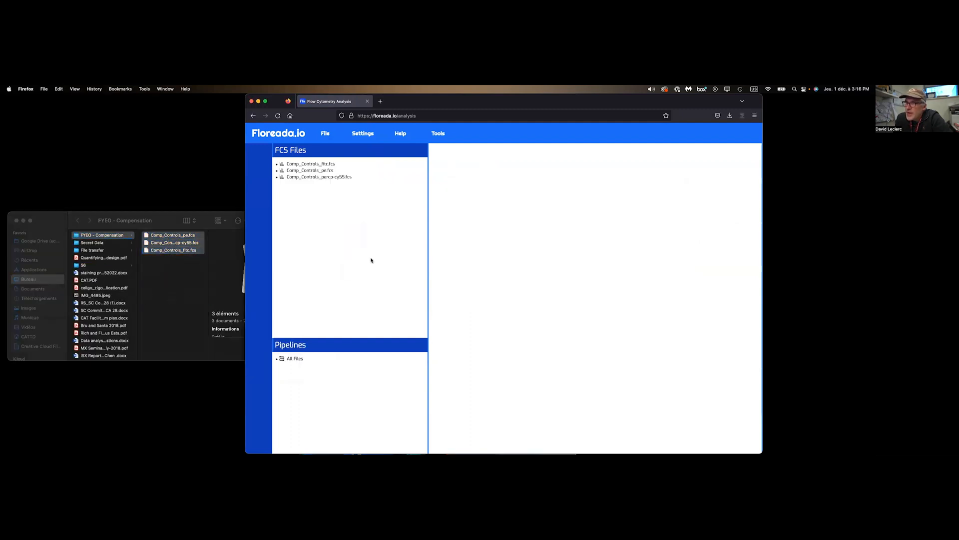
left_click(311, 170)
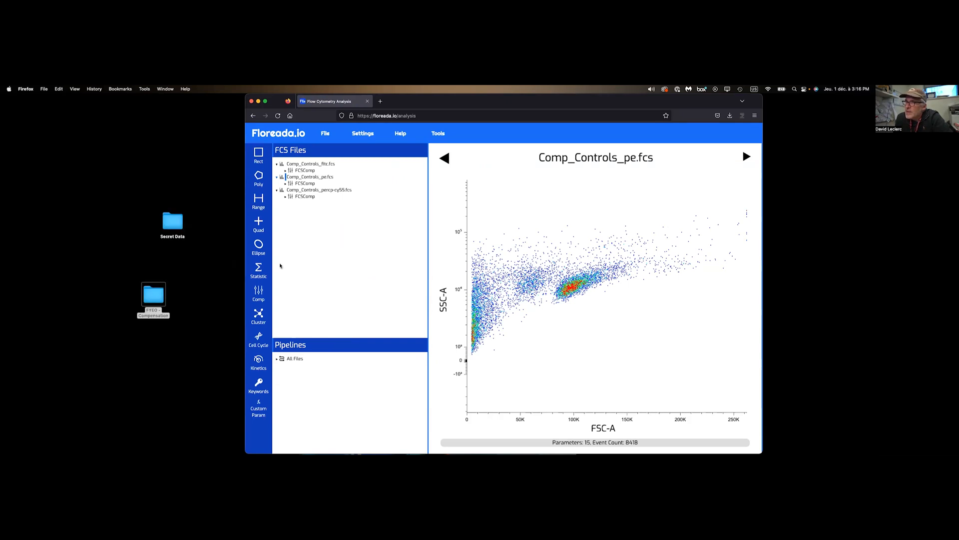
left_click(303, 197)
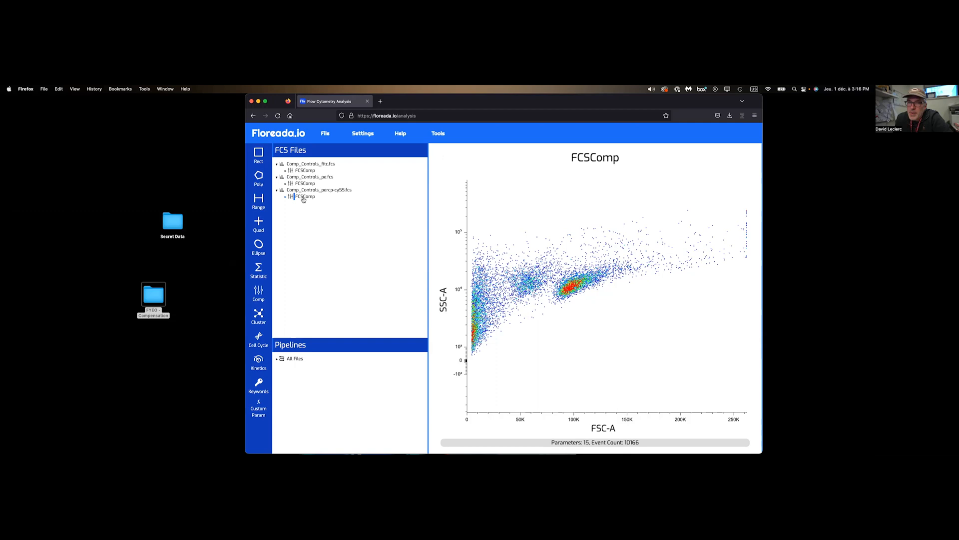
right_click(303, 196)
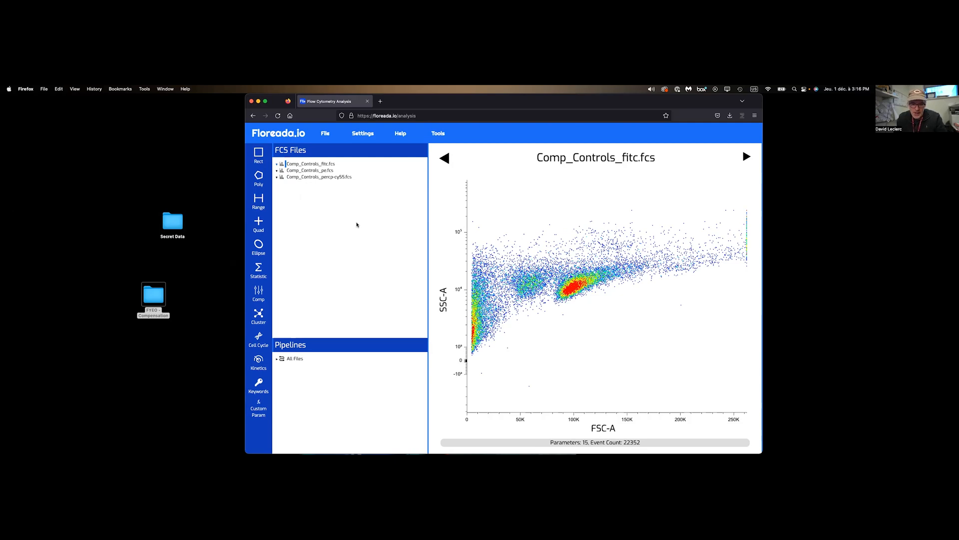
mouse_move(357, 223)
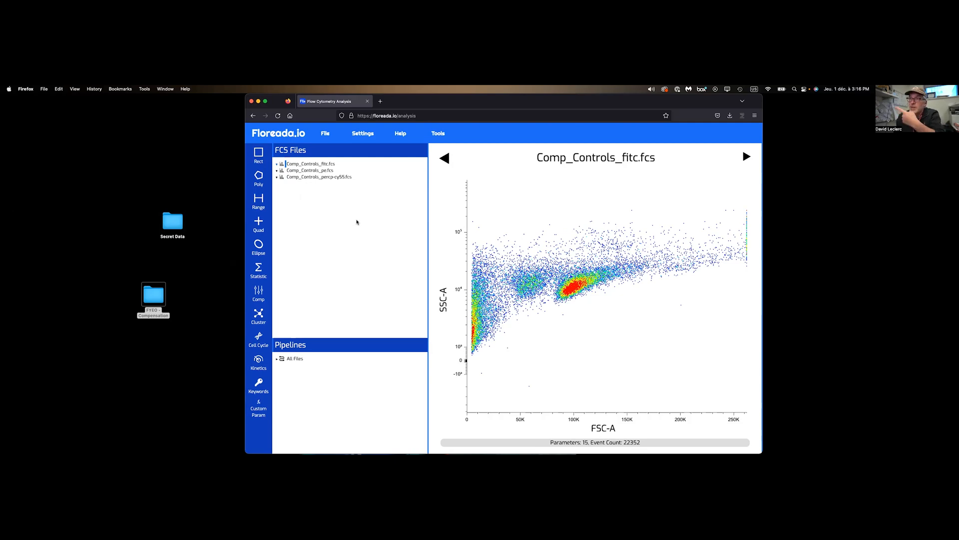
mouse_move(348, 224)
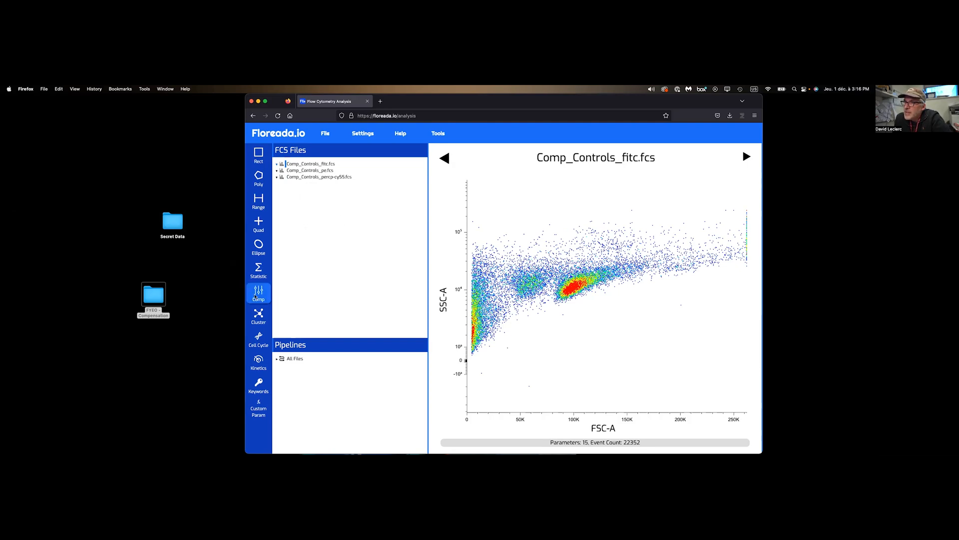
- Run Autospill on PerCPCy5-5-A, FITC-A and PE-A with their matching control files
left_click(258, 292)
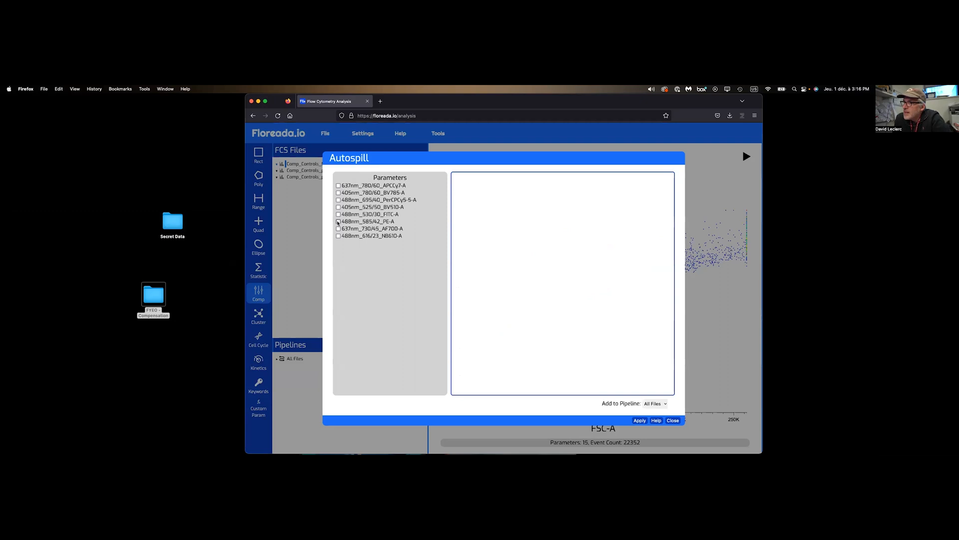
left_click(338, 200)
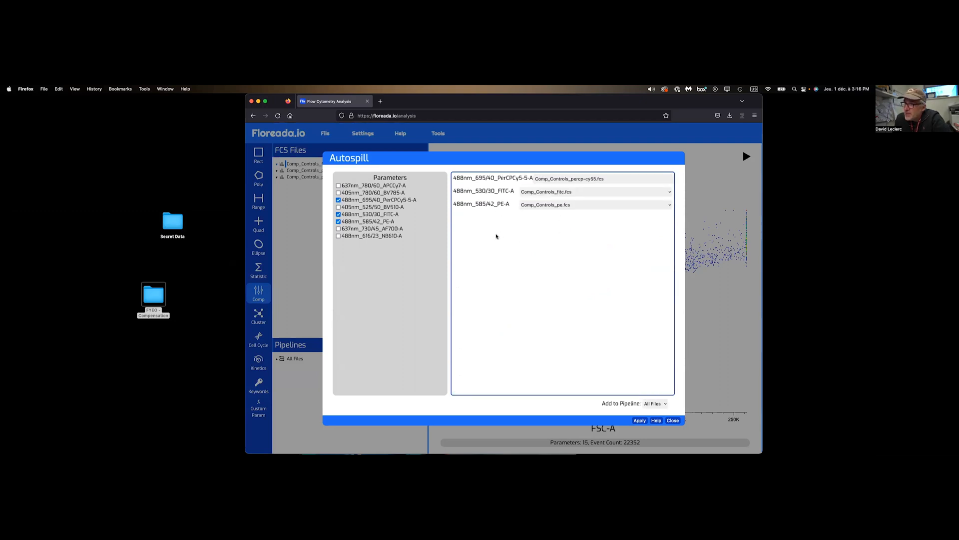
mouse_move(616, 393)
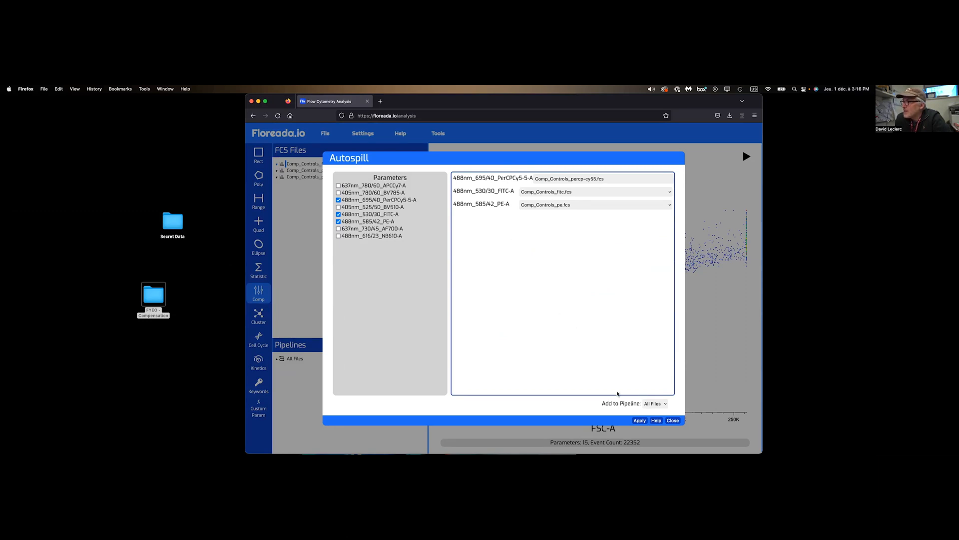
left_click(639, 420)
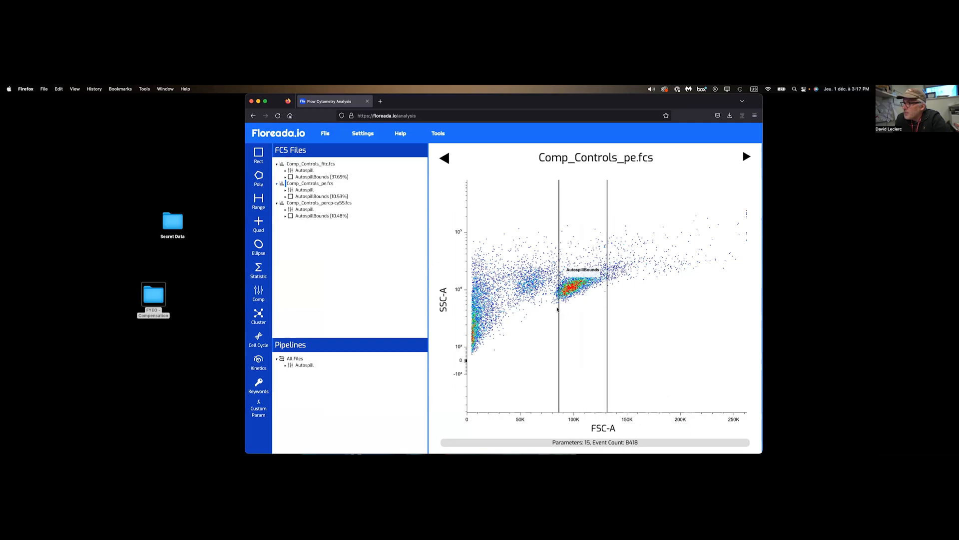
- Review each control's AutospillBounds gate, then open the FITC control's Autospill node
left_click(747, 158)
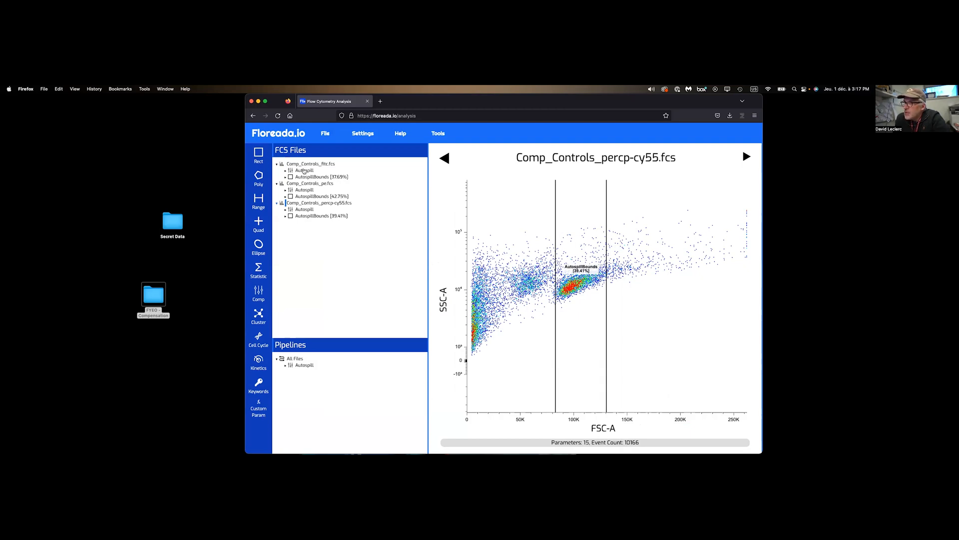
left_click(304, 170)
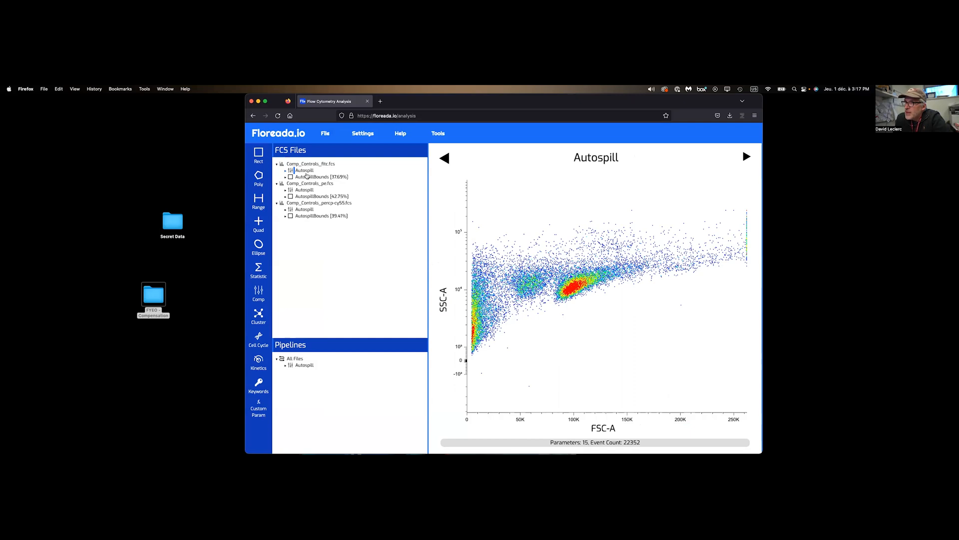
right_click(304, 170)
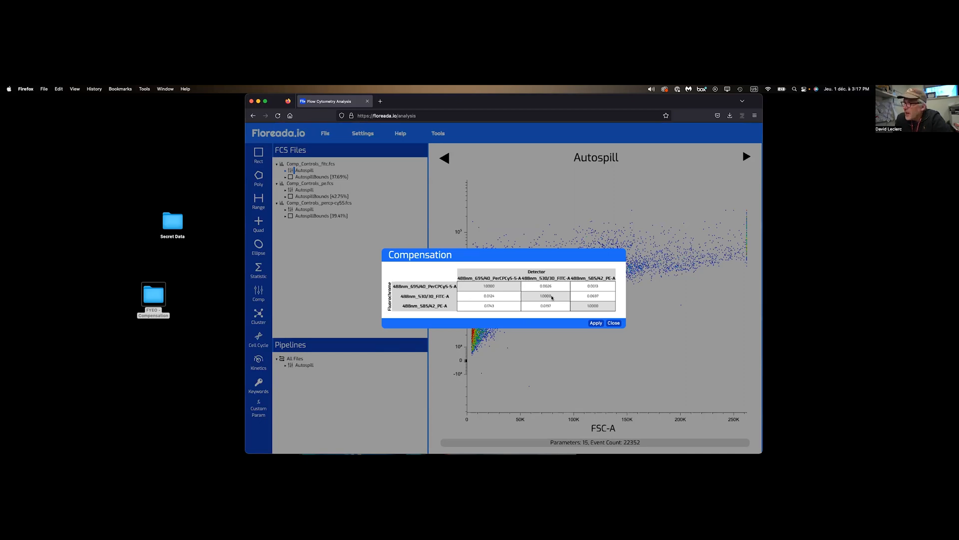
left_click(489, 295)
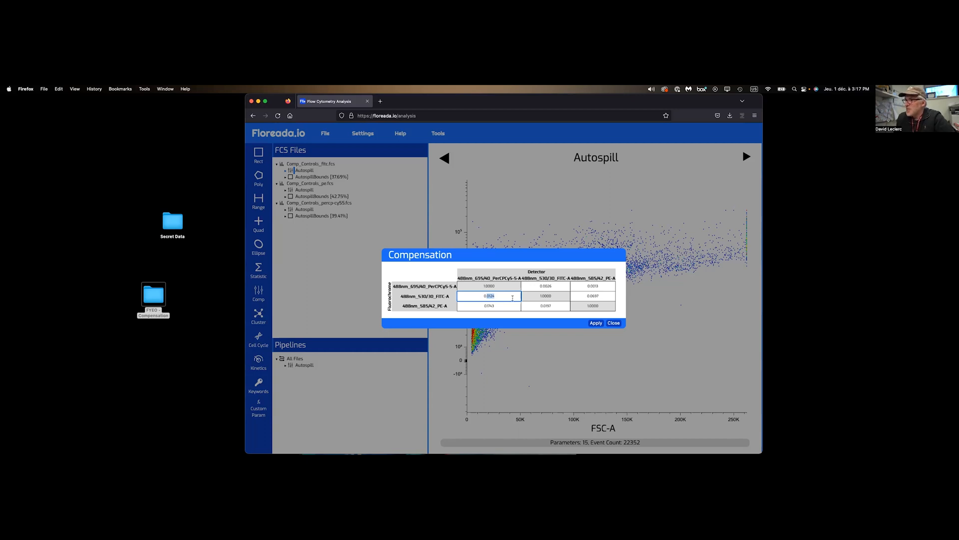
left_click(613, 322)
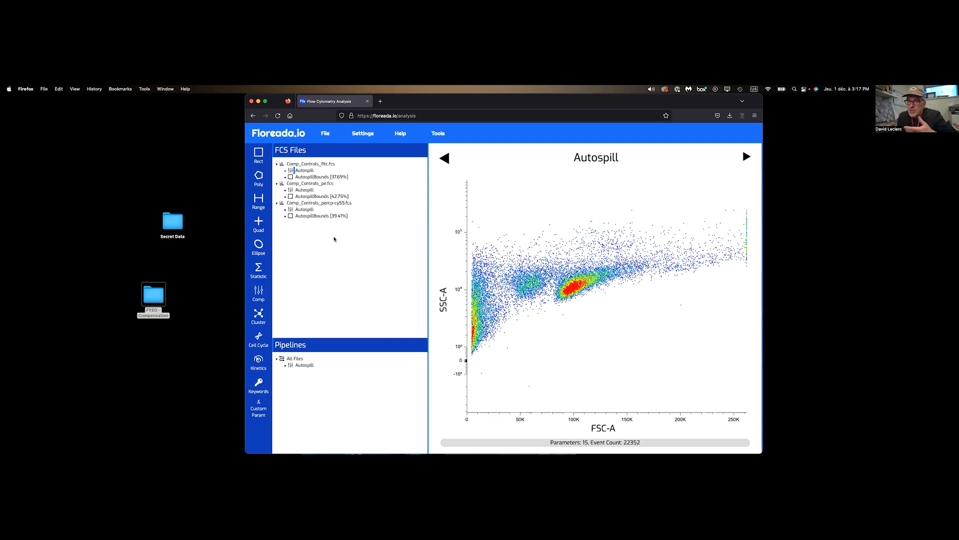
mouse_move(327, 238)
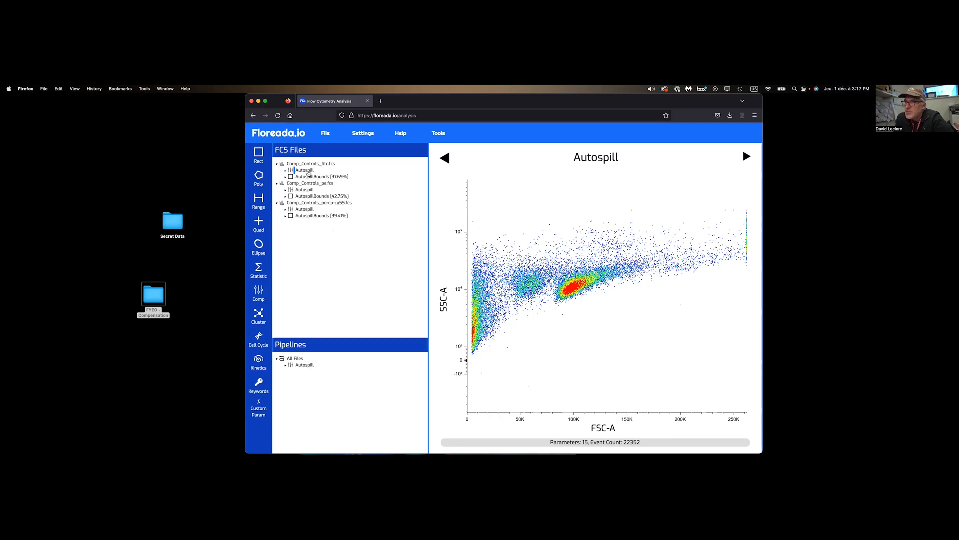
- Plot 488nm_530/30_FITC-A against 488nm_585/42_PE-A for the FITC control
left_click(602, 427)
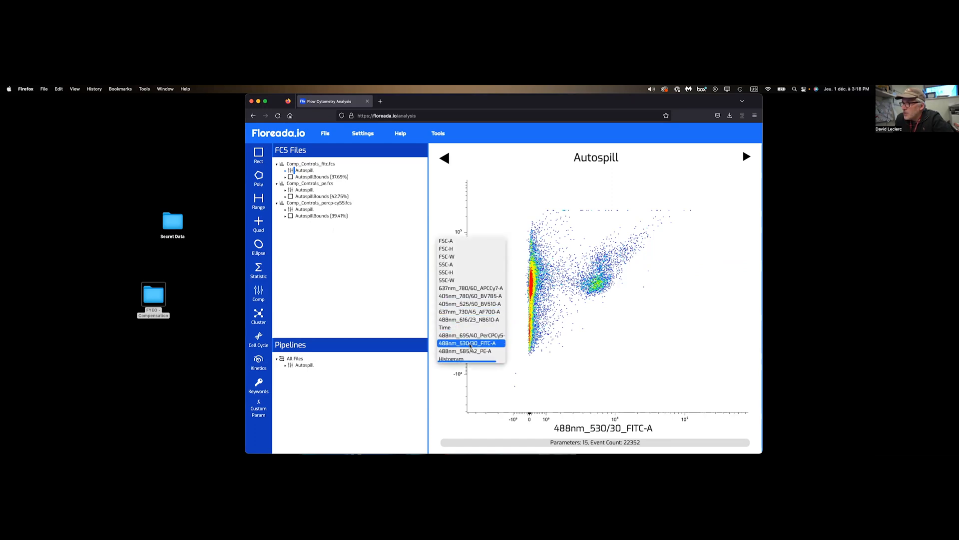
left_click(446, 263)
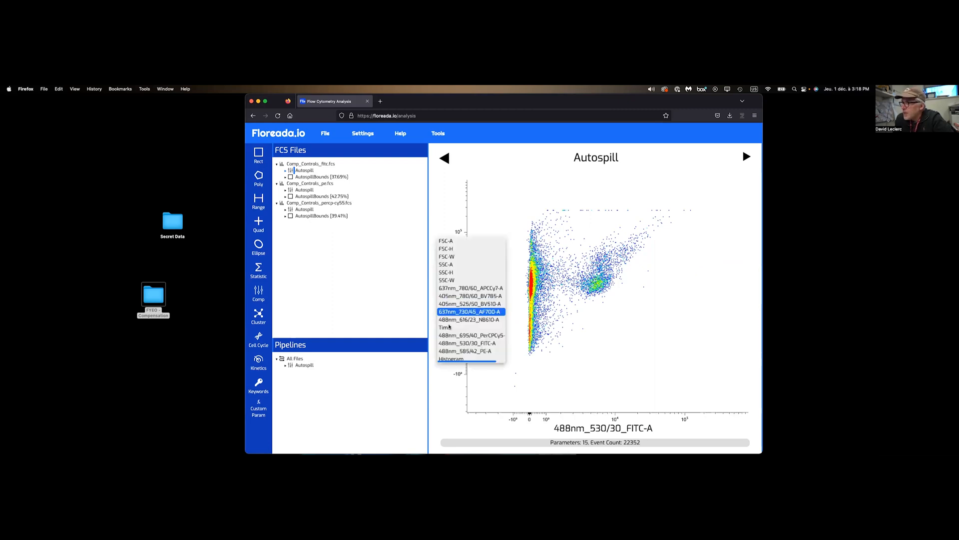
left_click(467, 351)
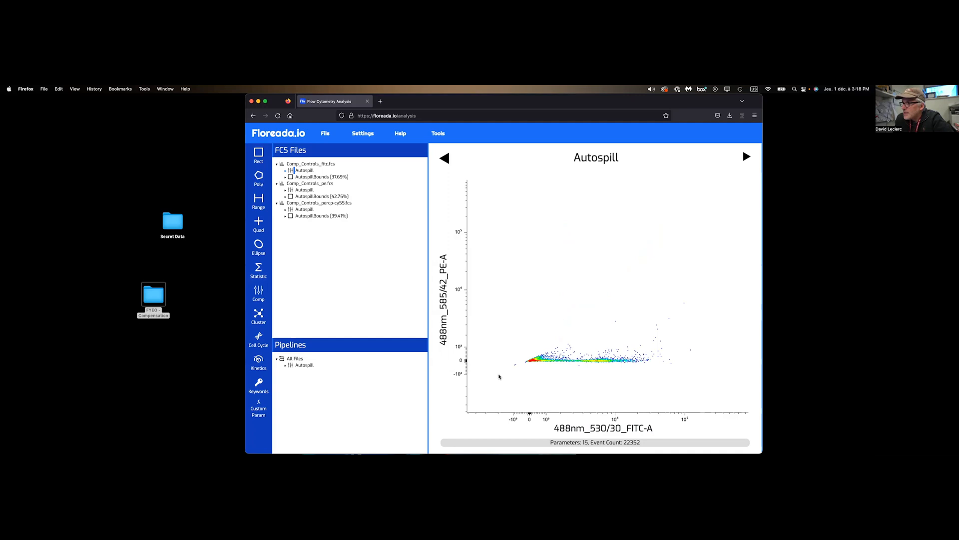
mouse_move(545, 365)
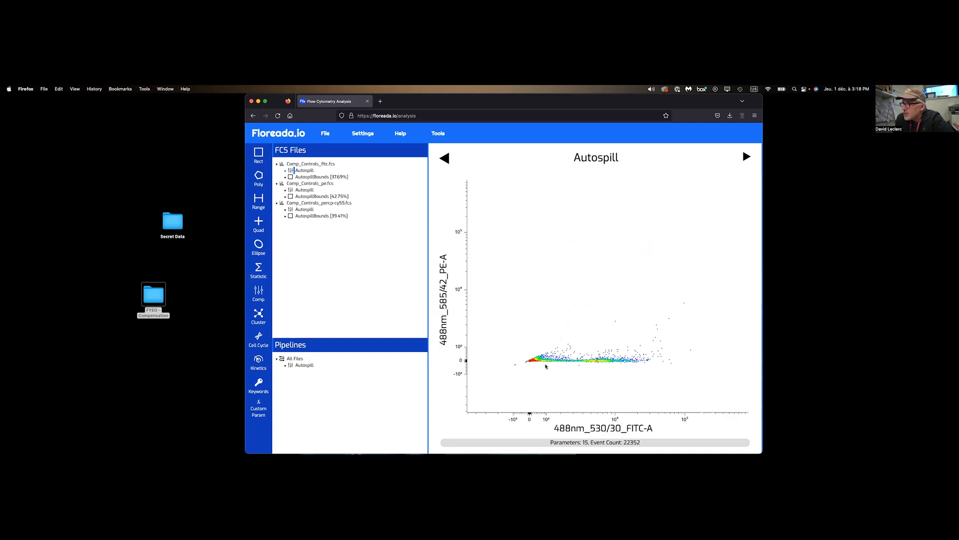
- Keep the logicle transform and lower the PE-A and FITC-A axis maximums
left_click(448, 287)
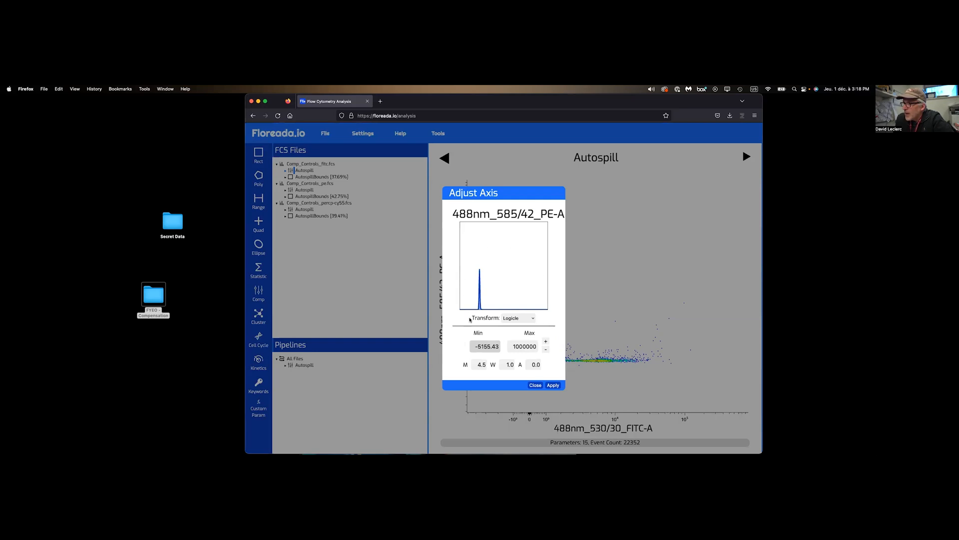
mouse_move(528, 320)
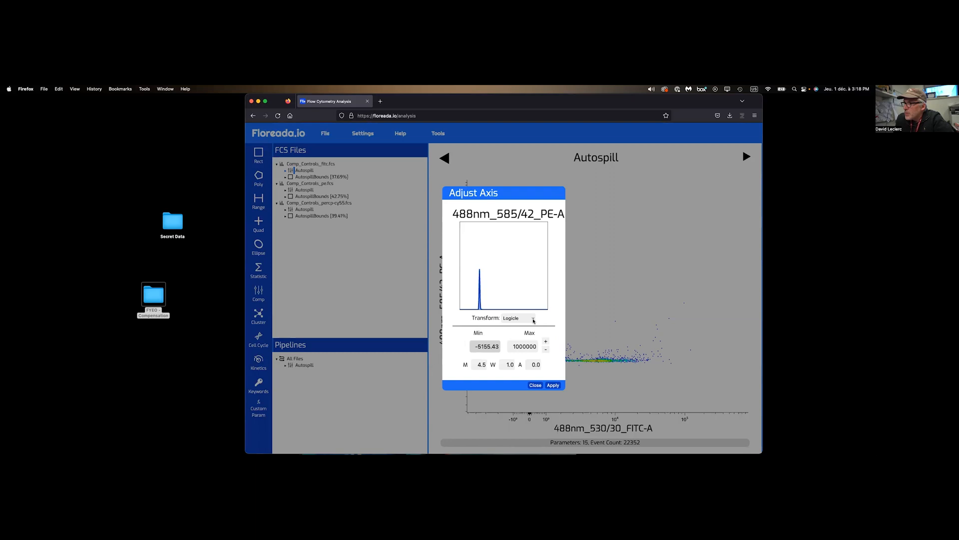
left_click(532, 318)
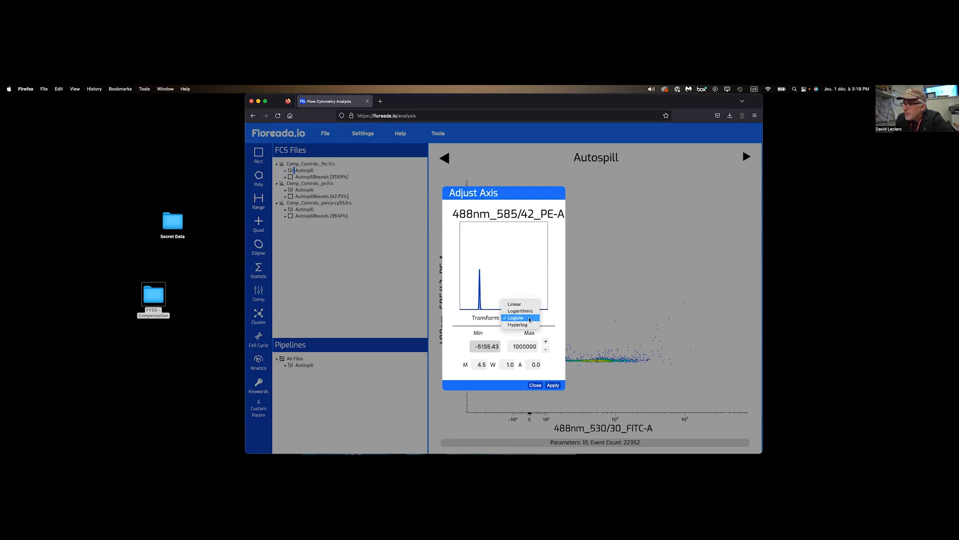
left_click(517, 318)
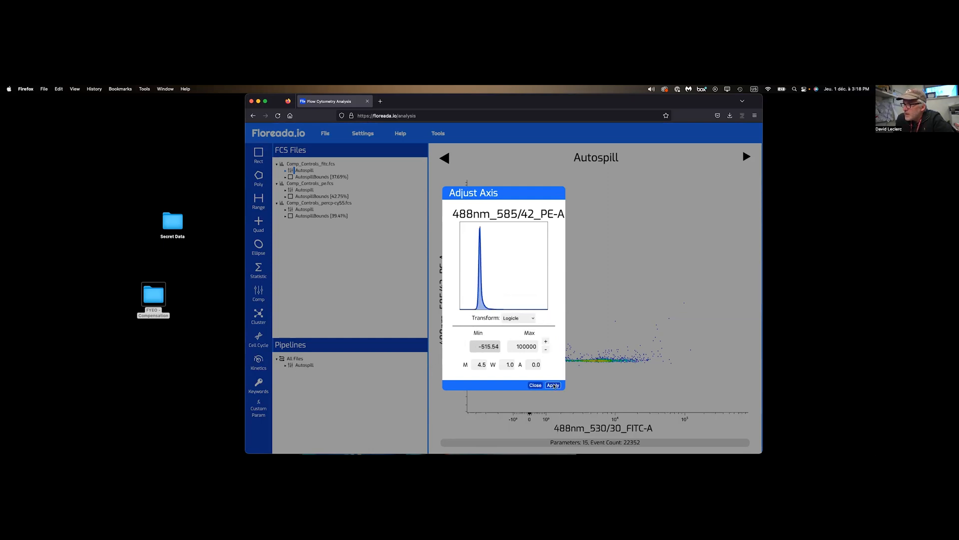
left_click(535, 385)
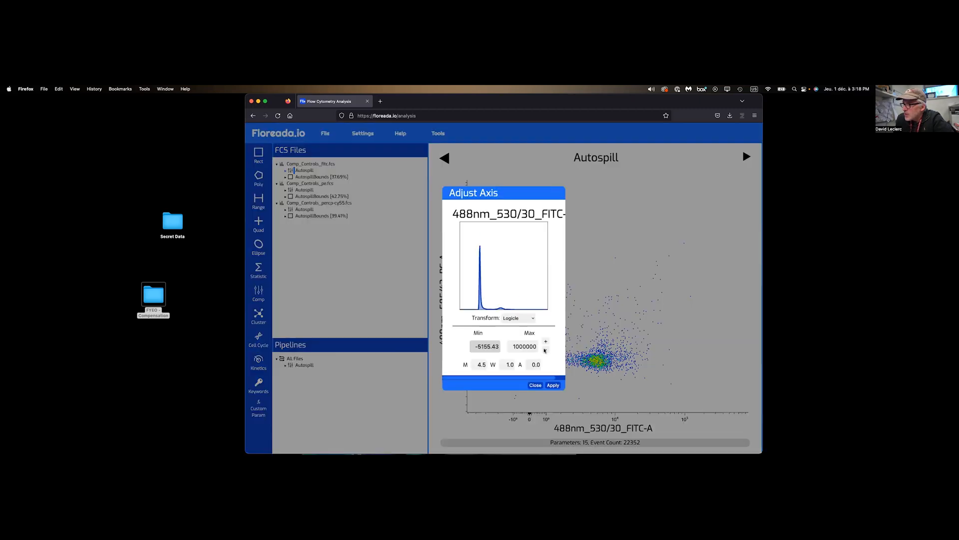
left_click(535, 384)
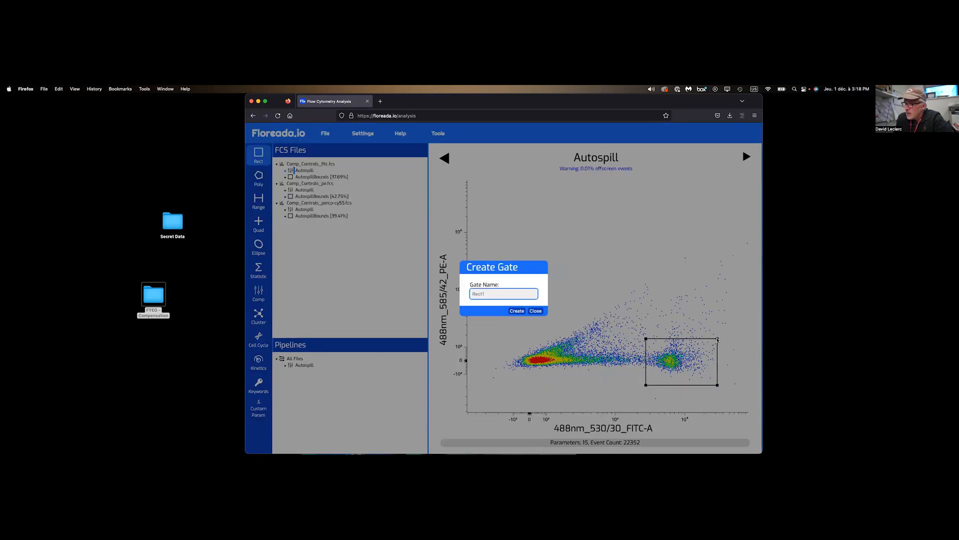
- Create the FITC+ gate around the bright population, capturing 11.21% of events
type("FITC+")
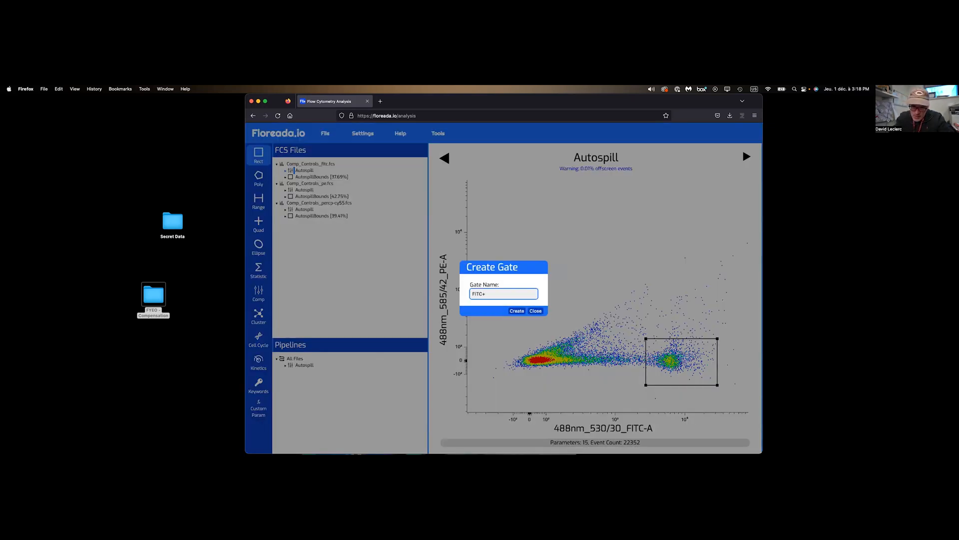
left_click(517, 310)
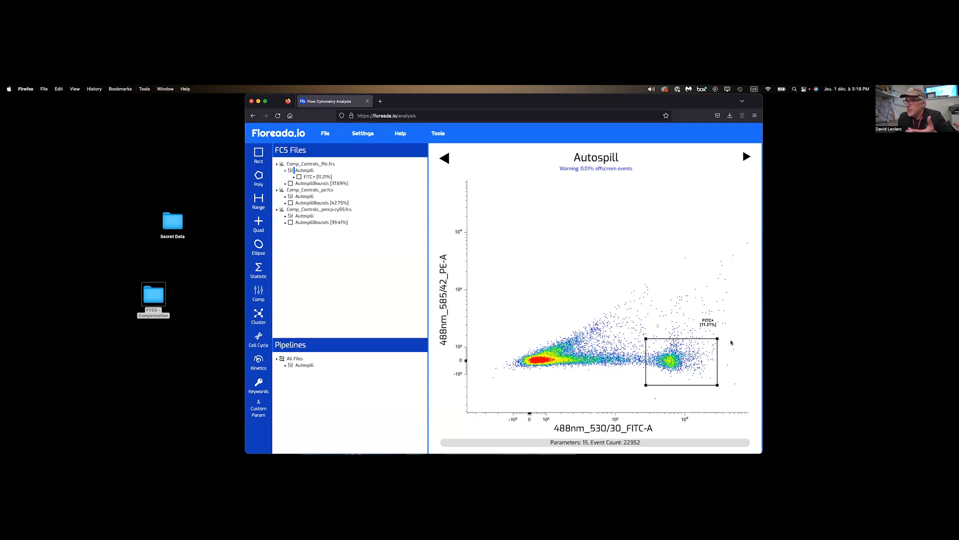
mouse_move(568, 330)
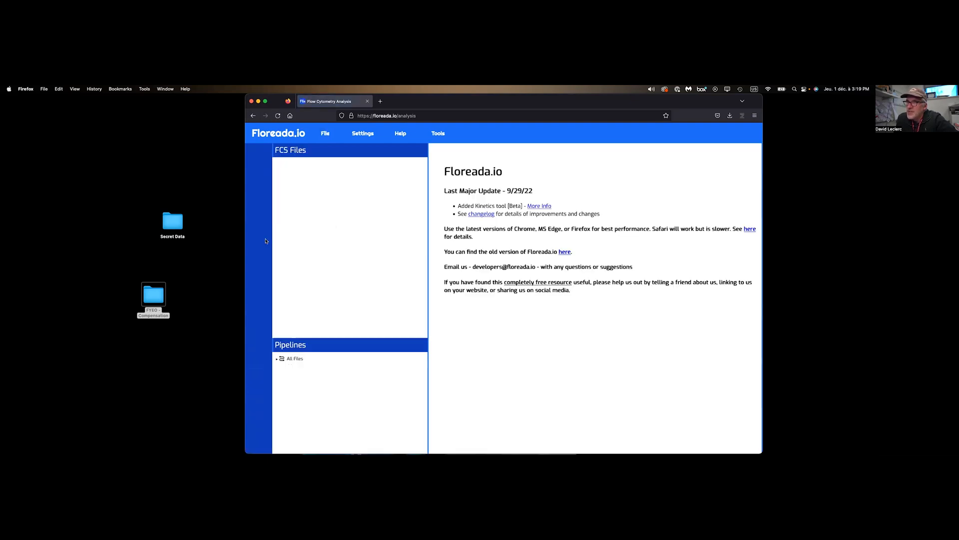
- Load the four sample files from Secret Data and create the Cells gate (84.58%)
double_click(172, 220)
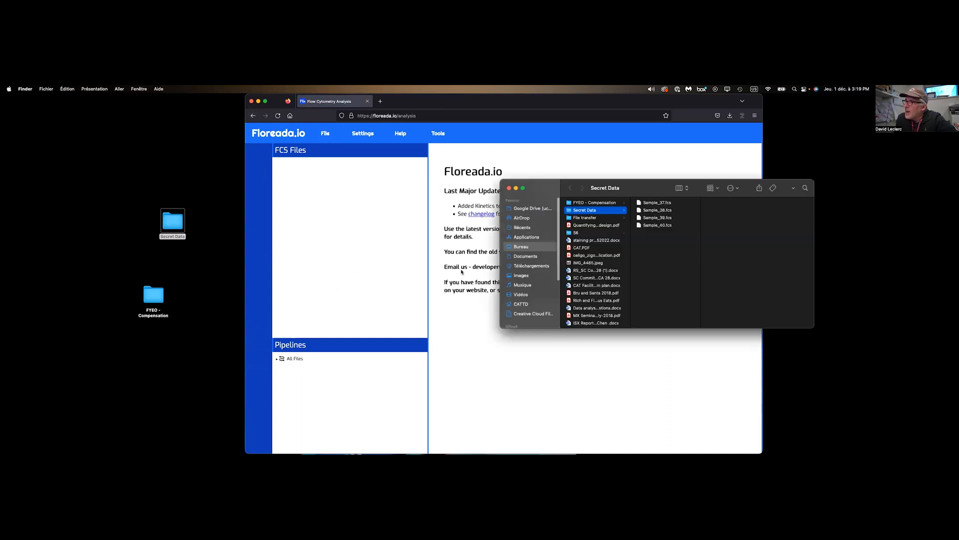
left_click(657, 202)
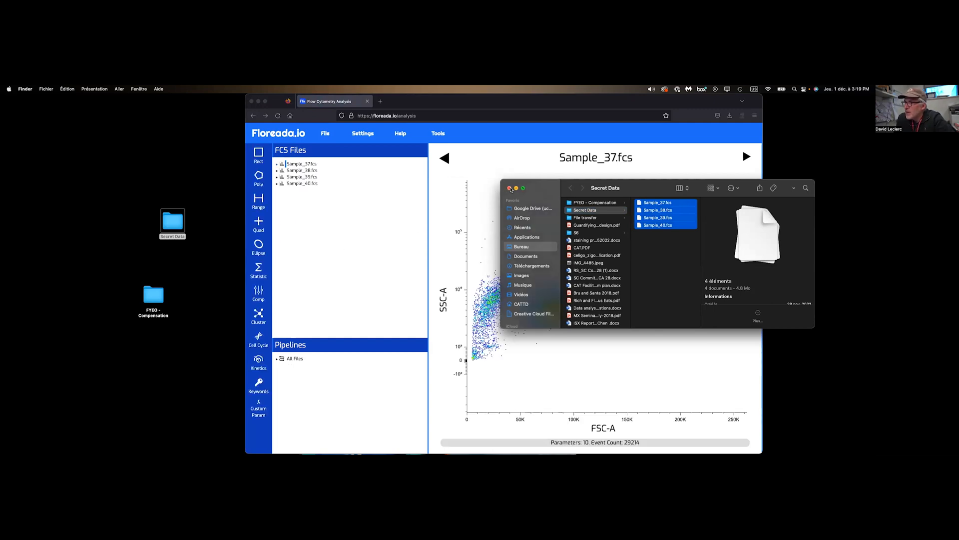
left_click(510, 187)
type("Cell")
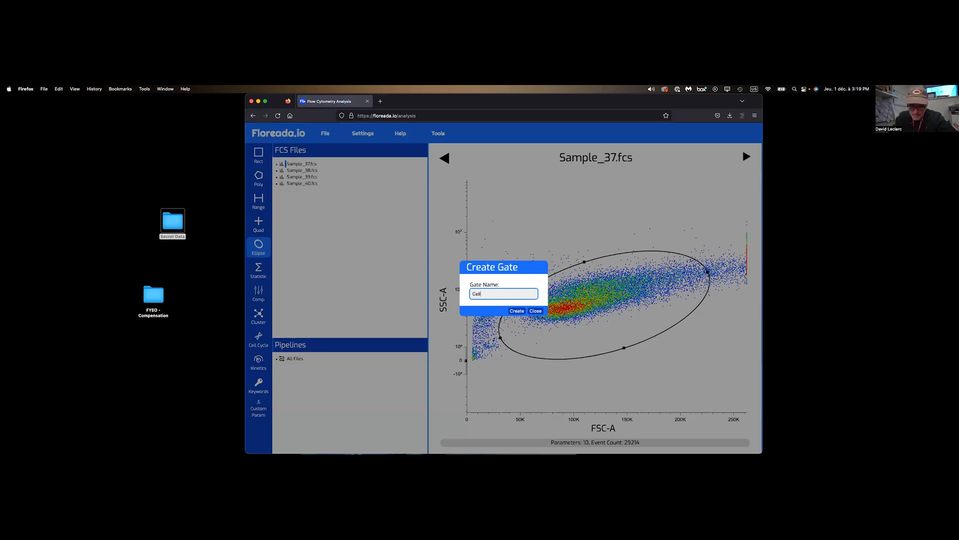
left_click(516, 310)
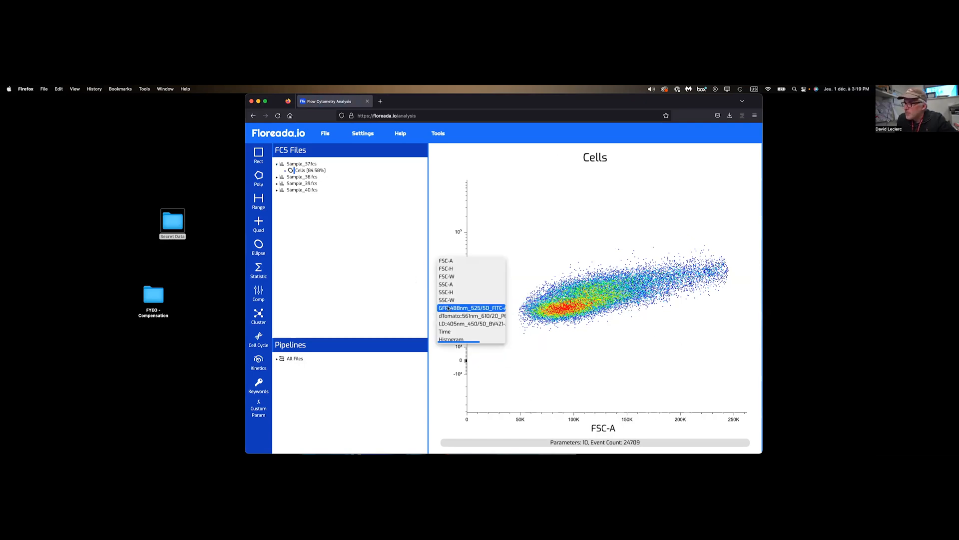
- Gate Singlets with a polygon on FSC-A vs FSC-H (78.58%)
left_click(445, 283)
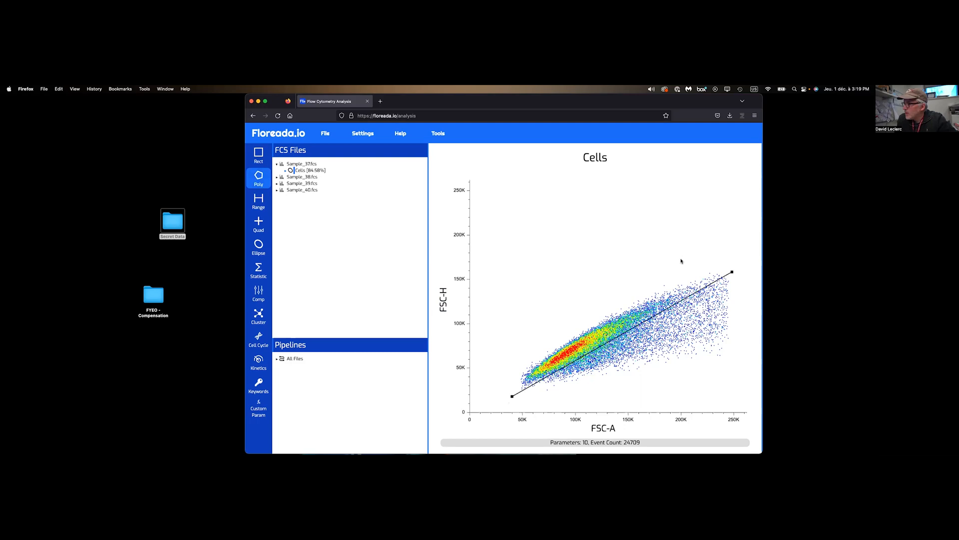
left_click(688, 253)
type("S")
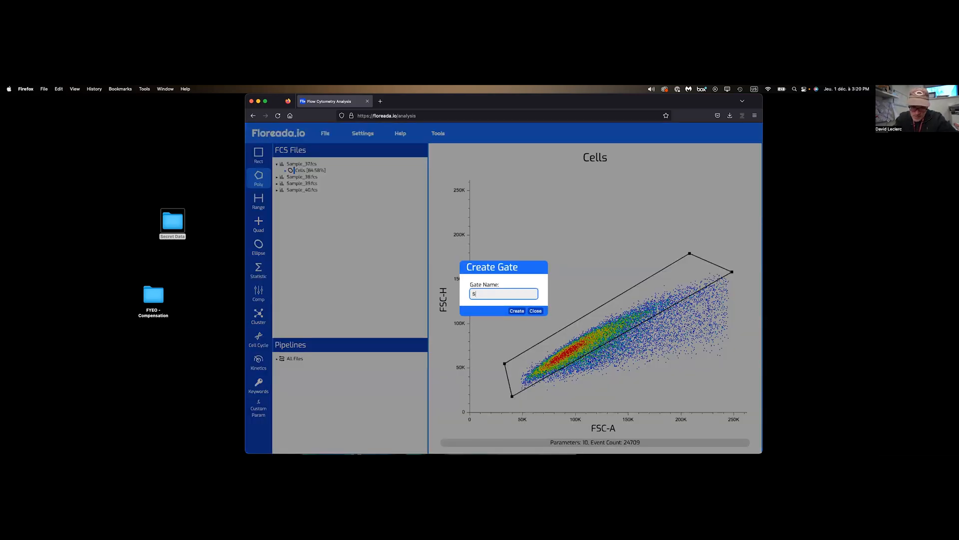
left_click(515, 311)
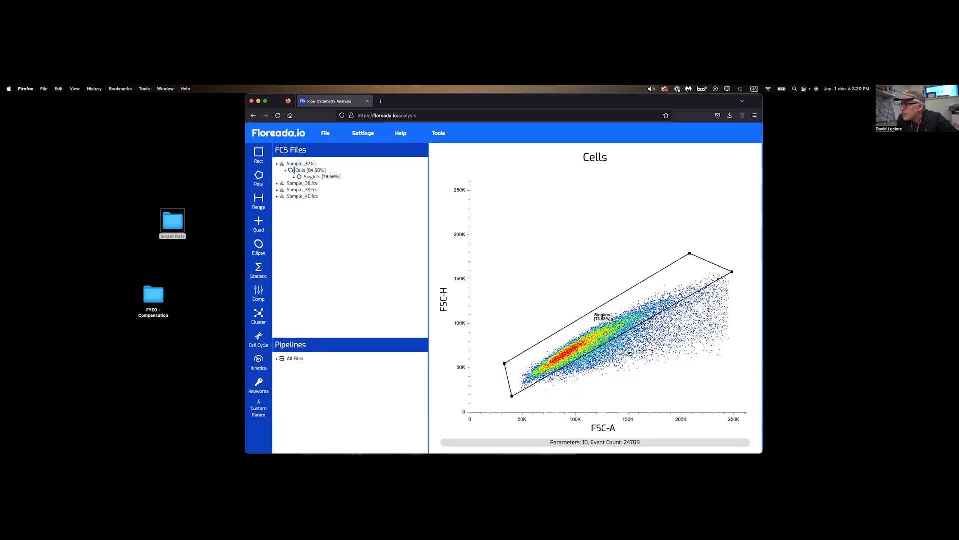
- On Singlets, plot GFP:488nm_525/50_FITC-A vs SSC-A, gate GFP+ (99.63%), and view it
left_click(318, 177)
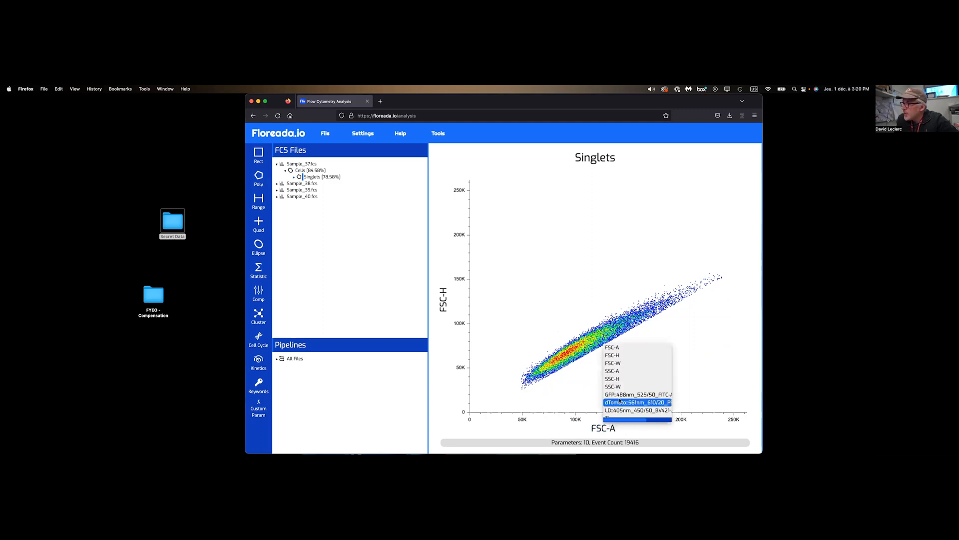
left_click(636, 393)
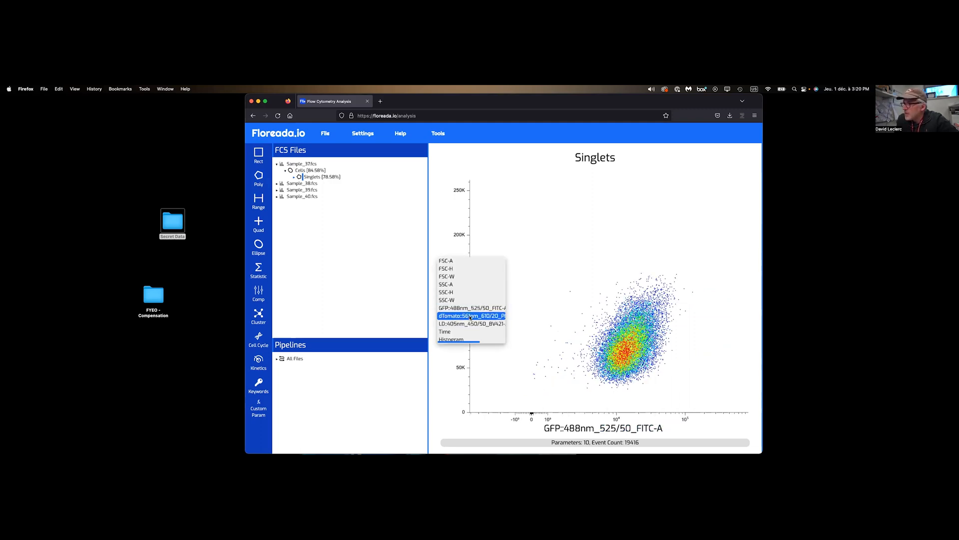
left_click(445, 284)
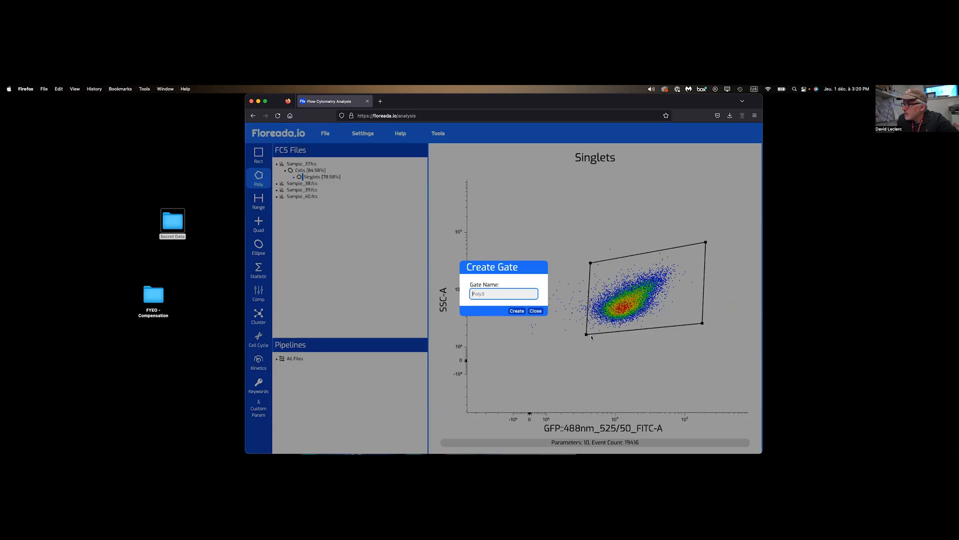
type("GFP+")
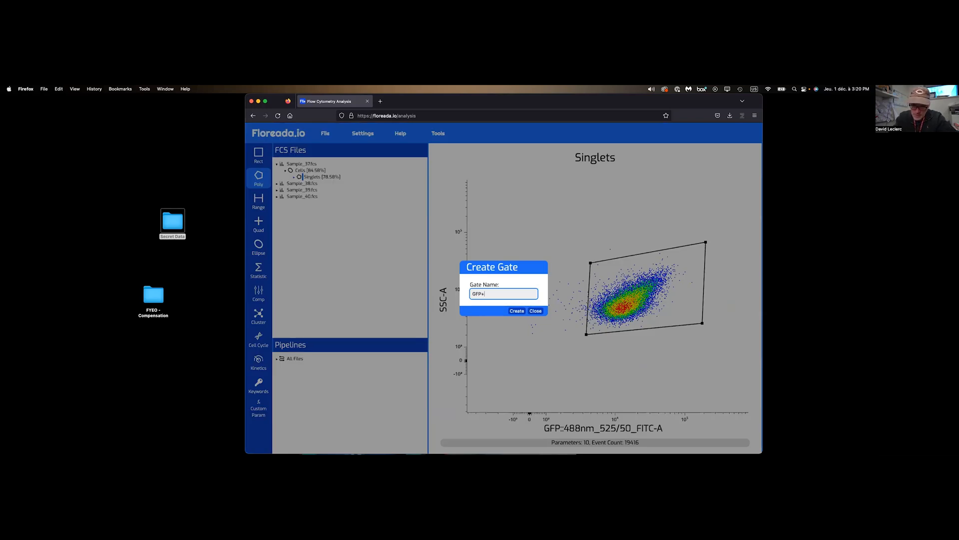
left_click(515, 311)
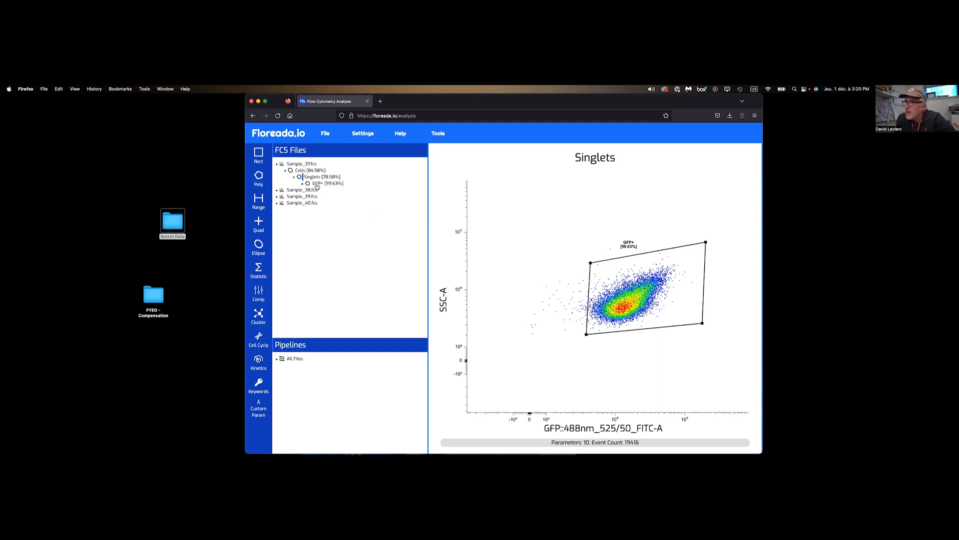
right_click(318, 183)
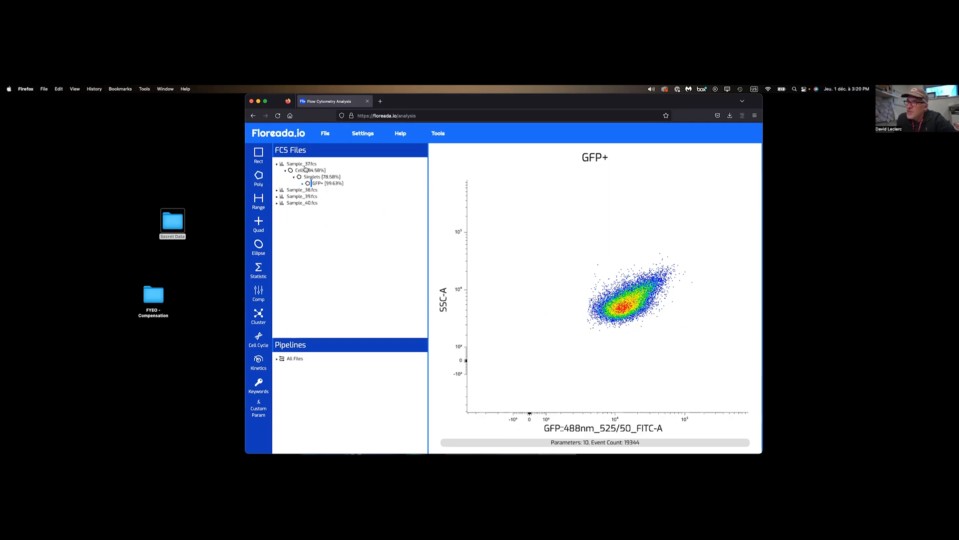
mouse_move(346, 200)
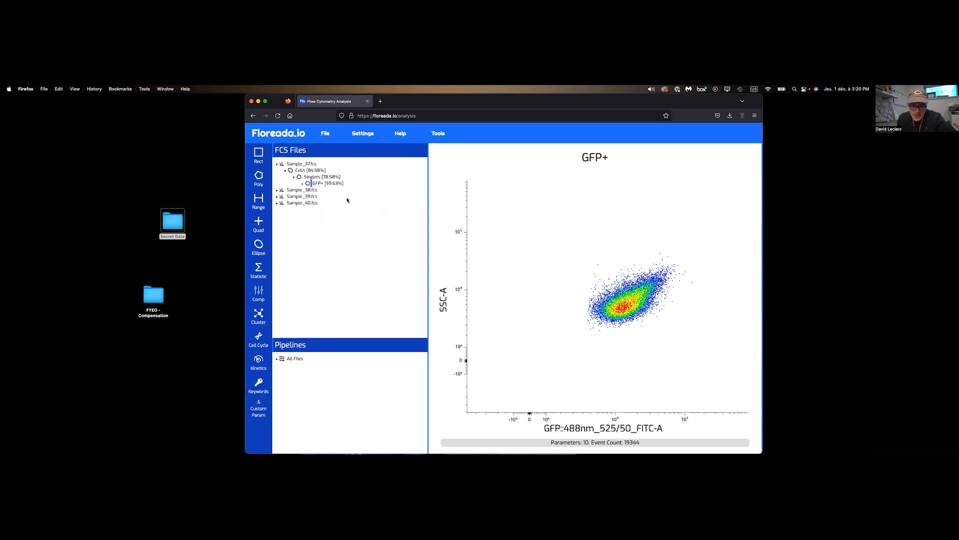
- Apply the Cells, Singlets and GFP+ gates to All Files, previewing the four-sample Singlets overlay
left_click(327, 183)
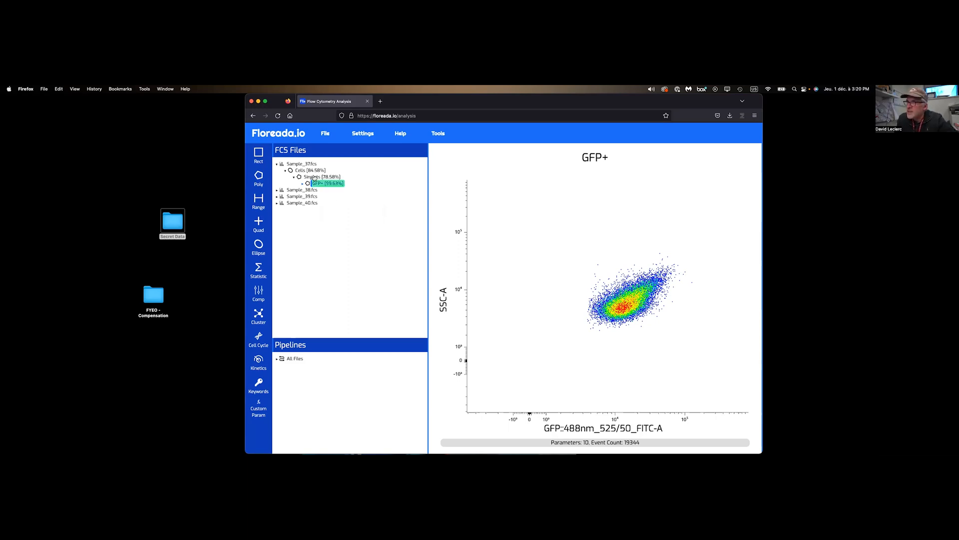
left_click(309, 170)
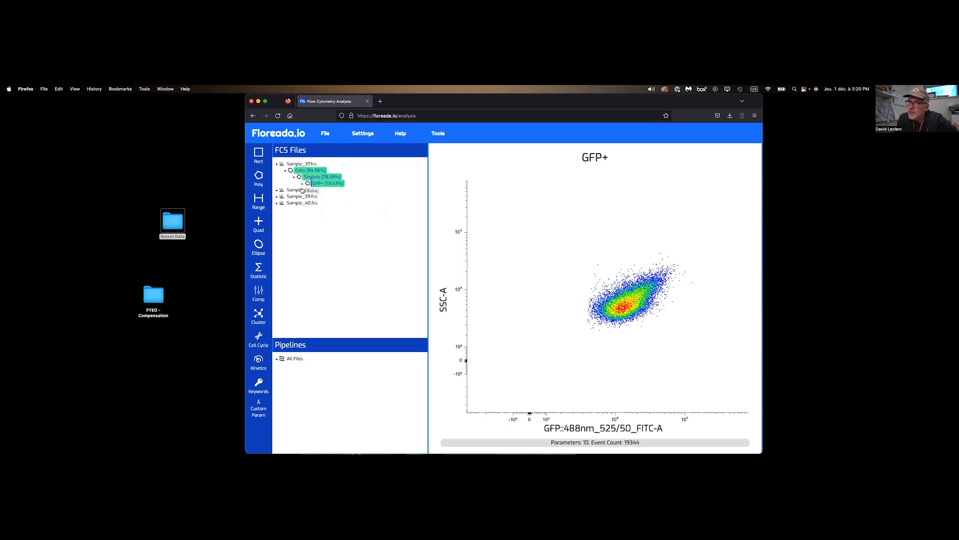
mouse_move(309, 204)
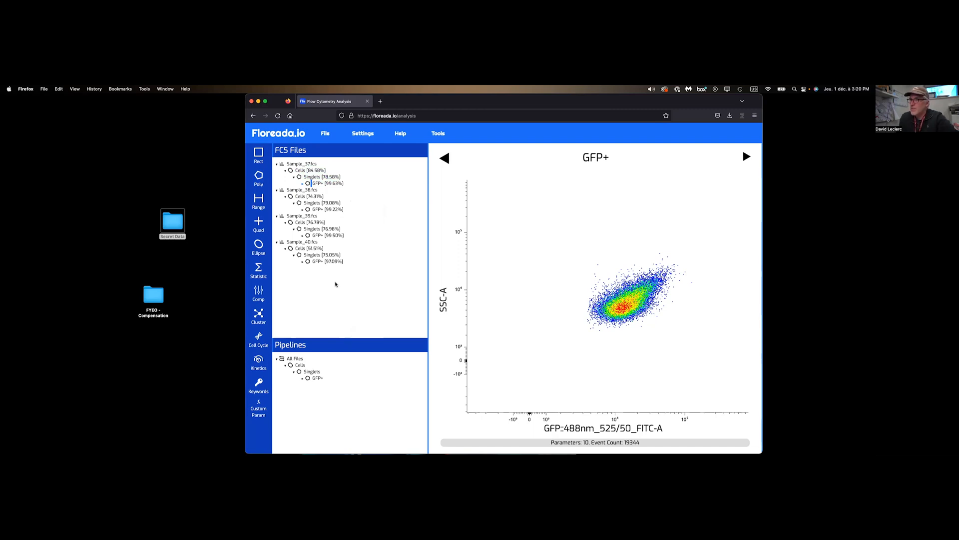
left_click(311, 371)
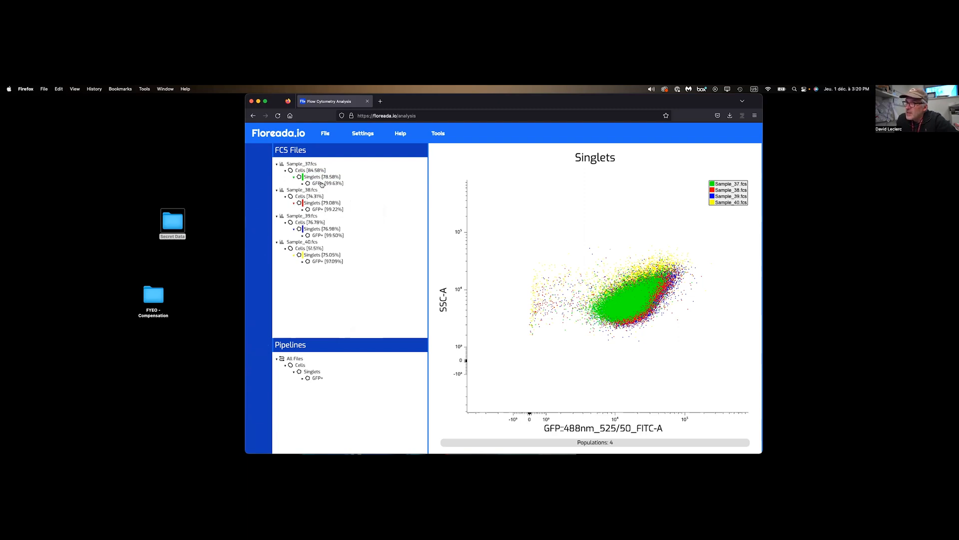
left_click(318, 182)
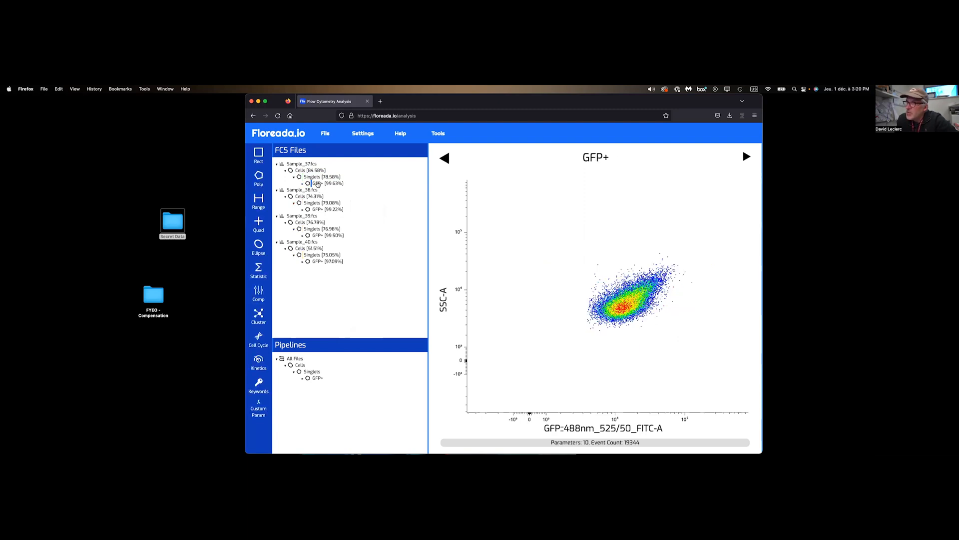
left_click(259, 269)
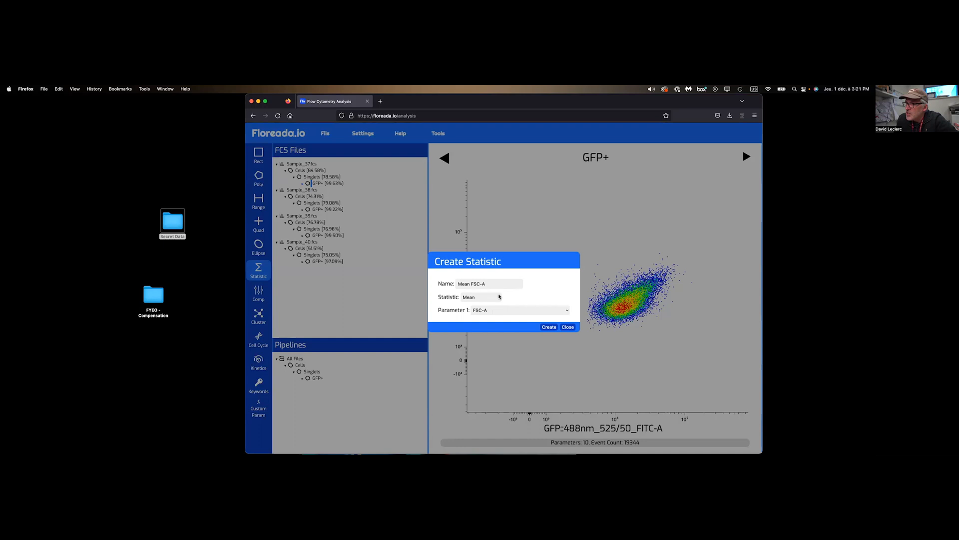
- Add a Parent Percent statistic under GFP+ and overlay all four samples' GFP+ populations
left_click(483, 297)
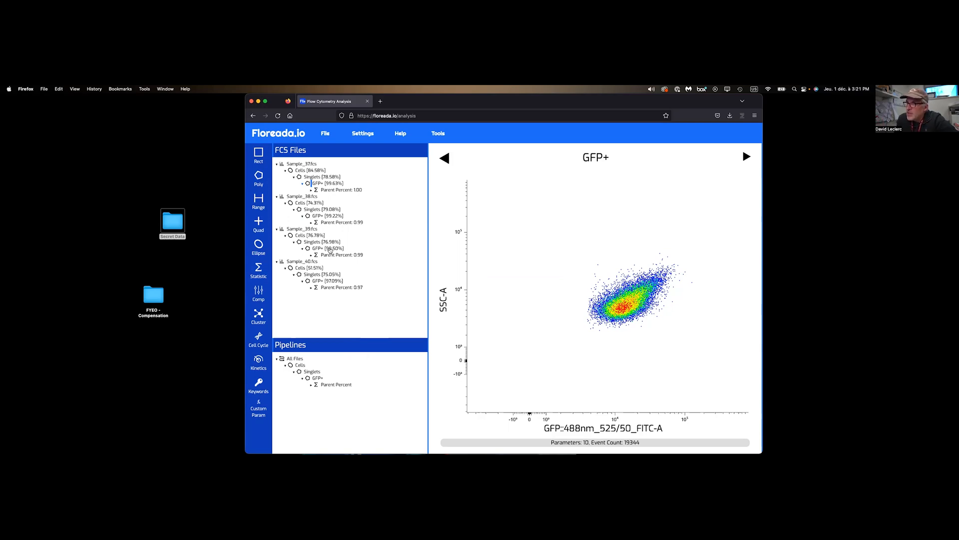
left_click(323, 248)
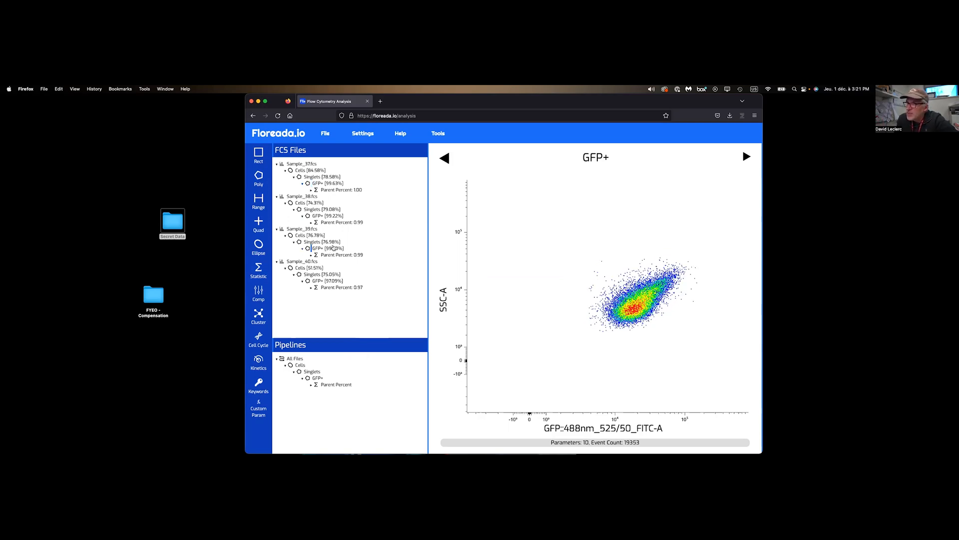
mouse_move(346, 263)
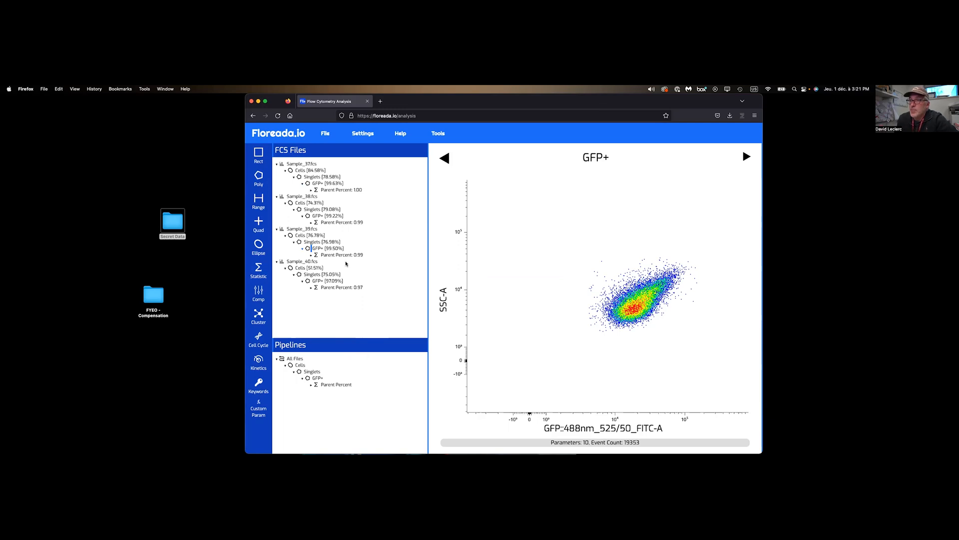
mouse_move(325, 373)
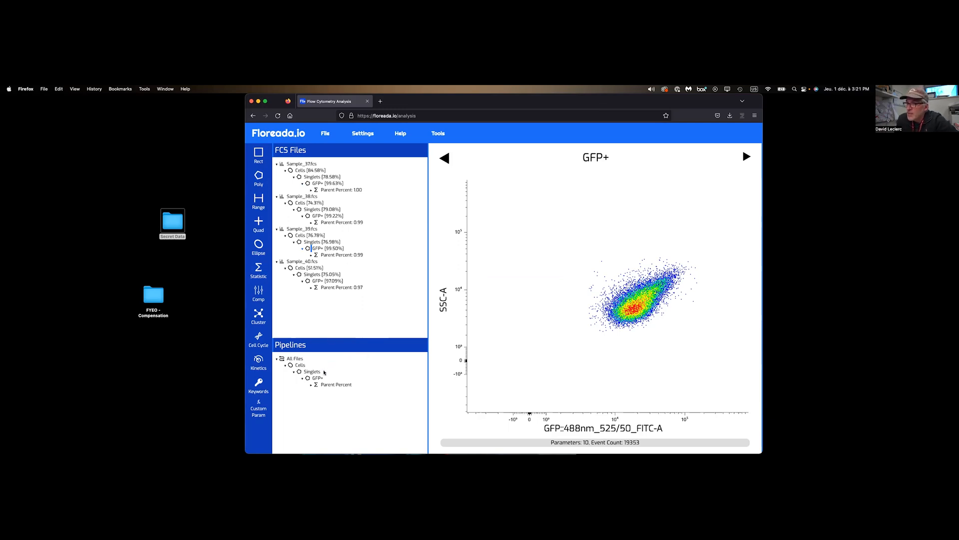
mouse_move(309, 360)
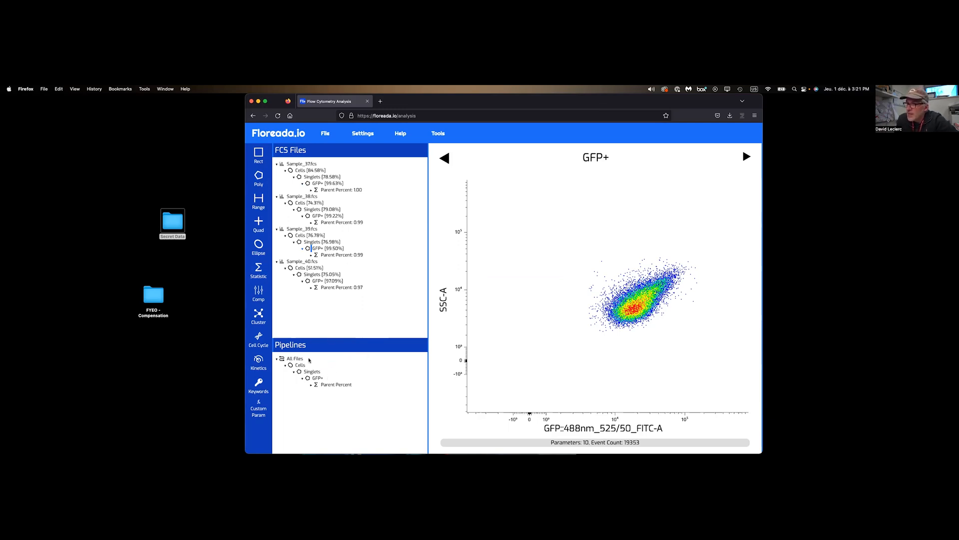
left_click(296, 358)
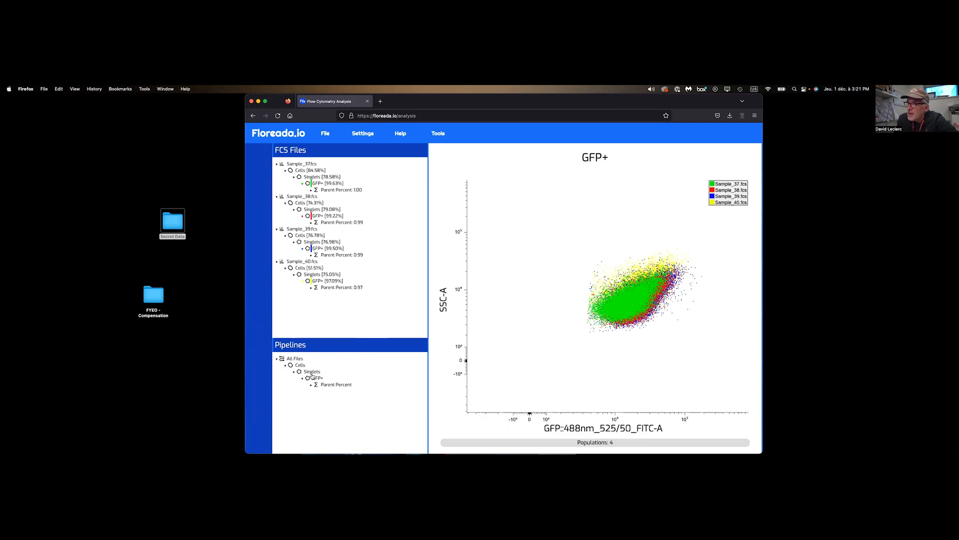
- Overlay Singlets, cancel the image export, and return to Sample_37's Singlets plot with GFP+ gate
left_click(312, 371)
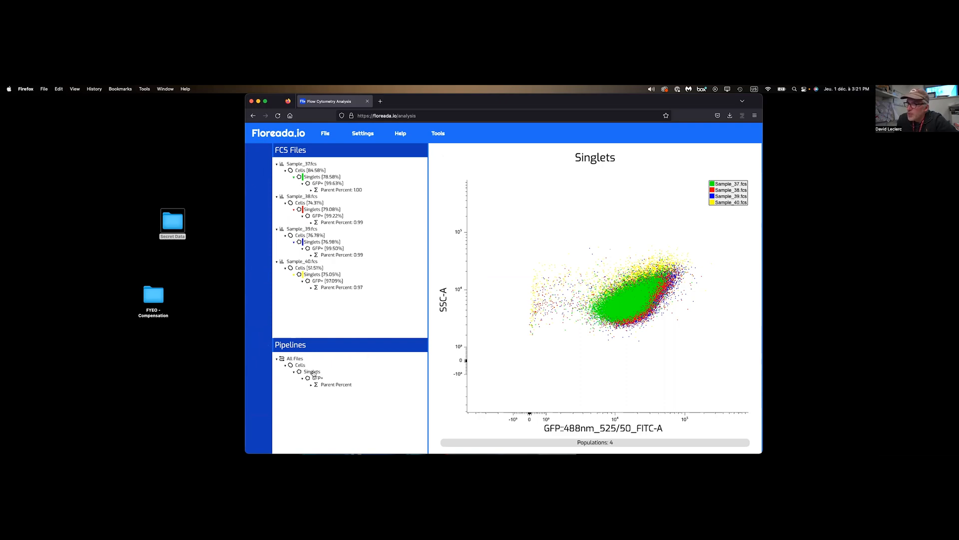
mouse_move(325, 133)
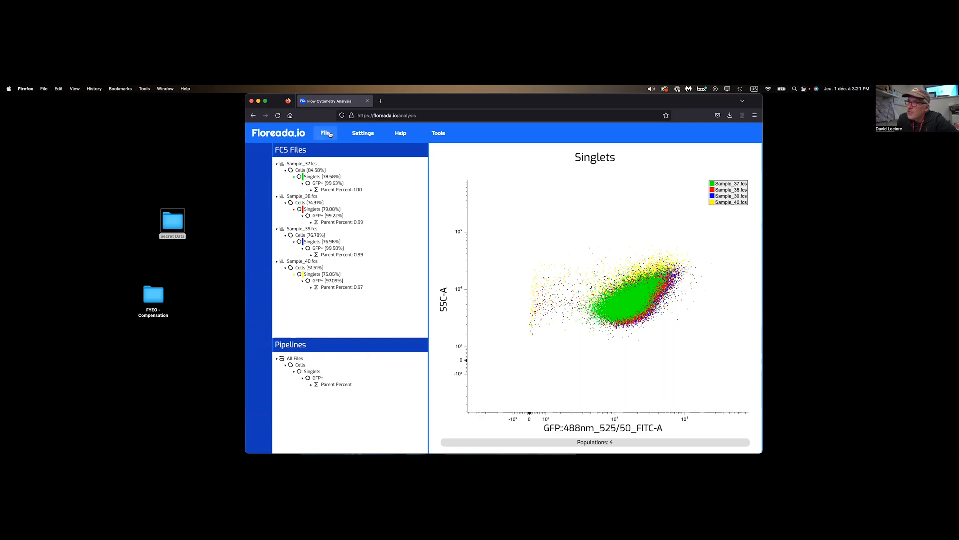
left_click(324, 133)
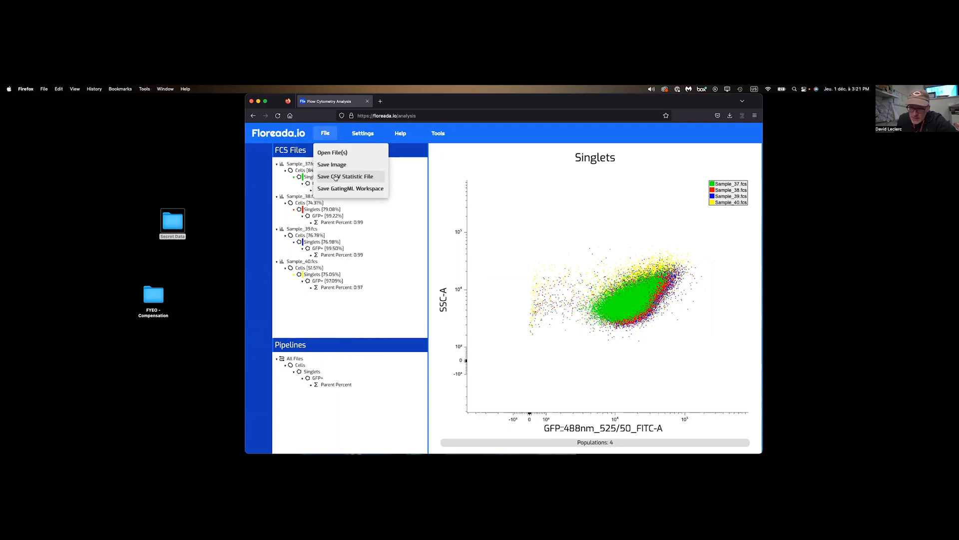
mouse_move(331, 164)
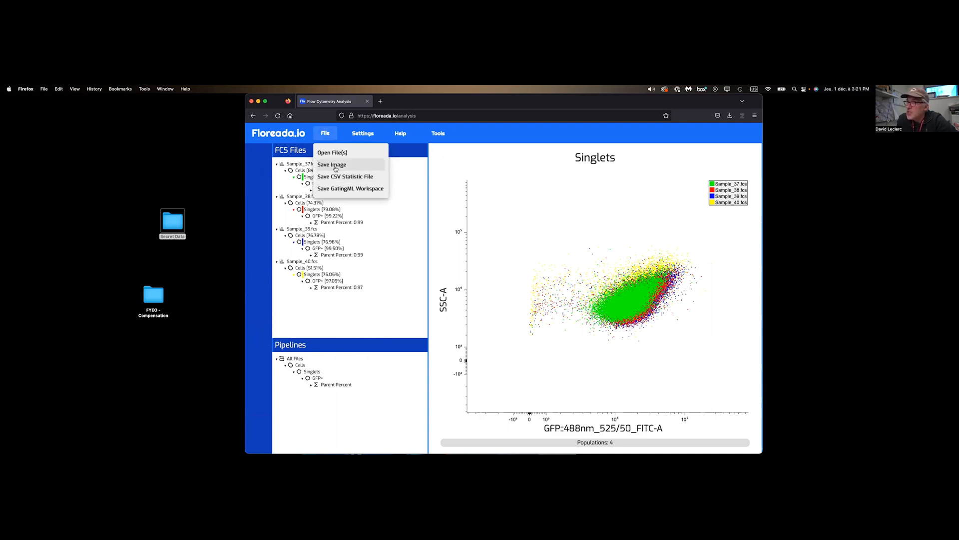
left_click(330, 164)
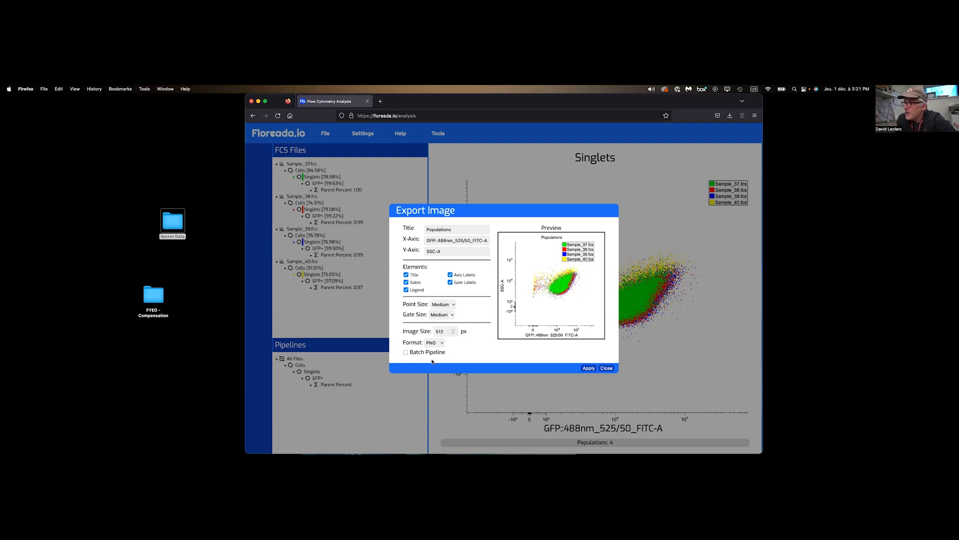
mouse_move(293, 351)
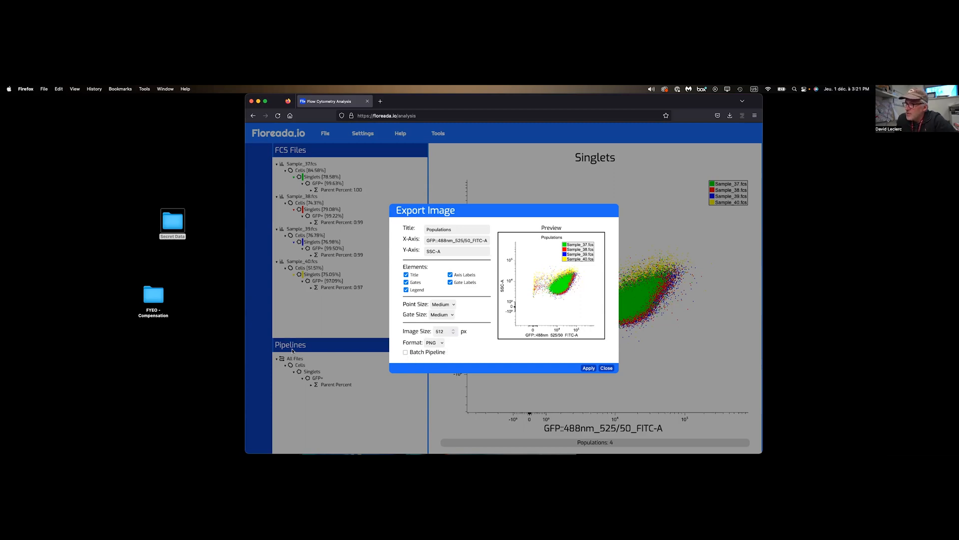
left_click(606, 367)
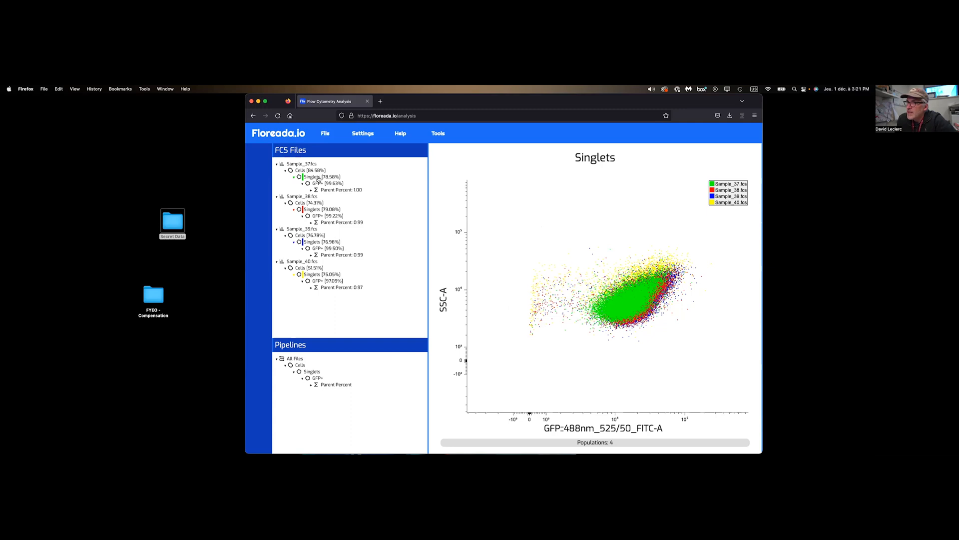
left_click(318, 183)
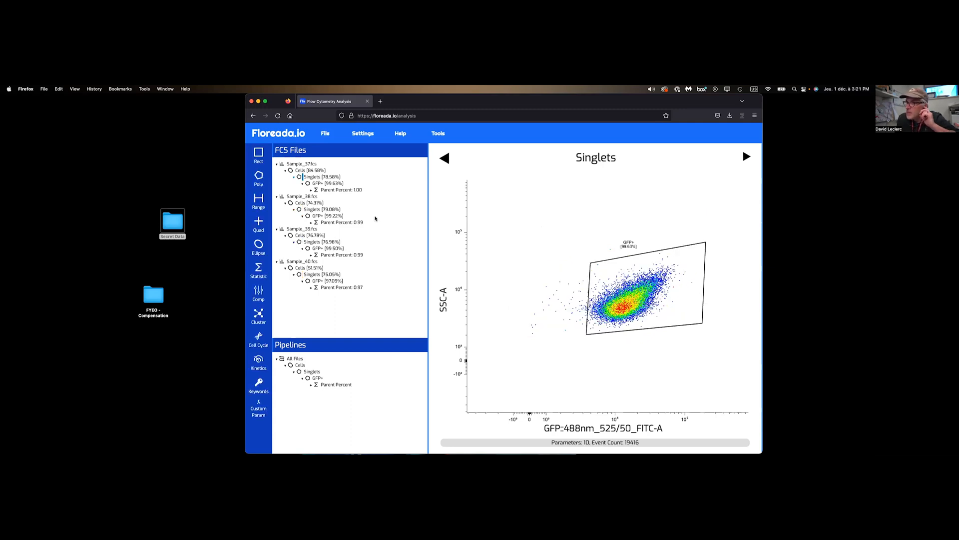
- Batch-export Singlets plot JPEGs for all four samples and review them in the folder
left_click(325, 132)
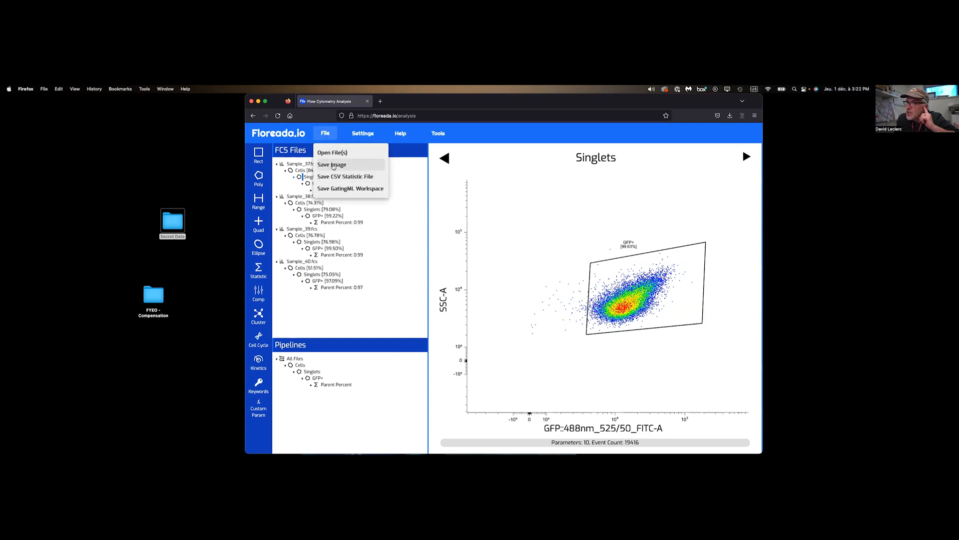
left_click(331, 163)
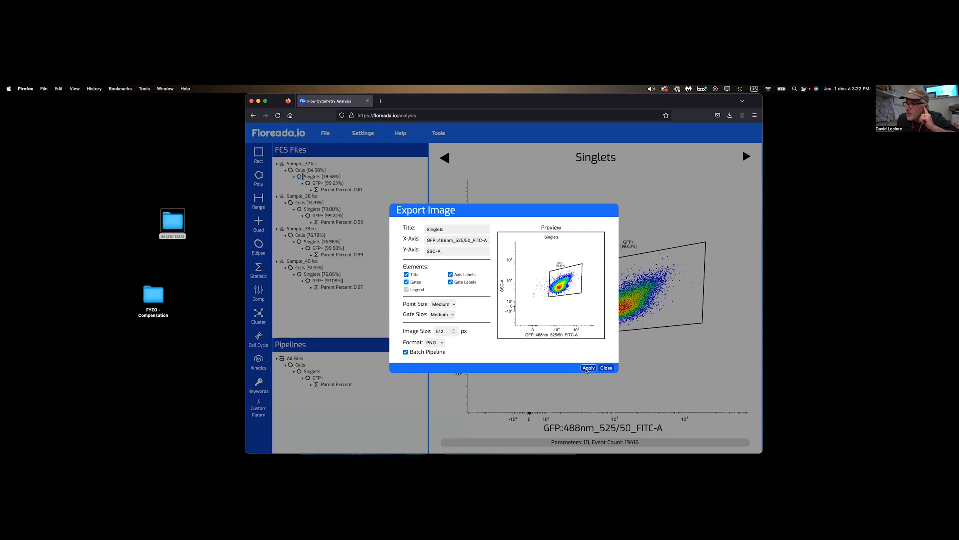
mouse_move(488, 345)
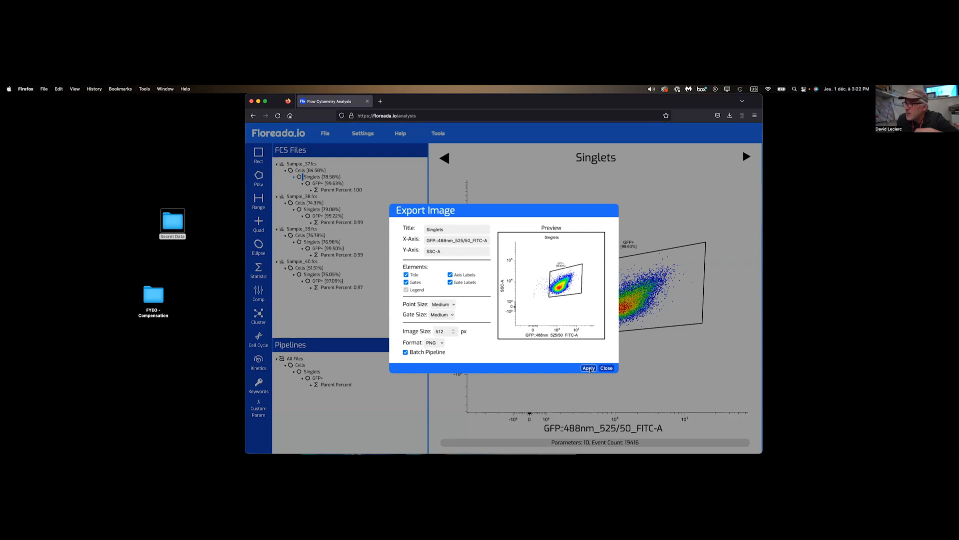
left_click(588, 368)
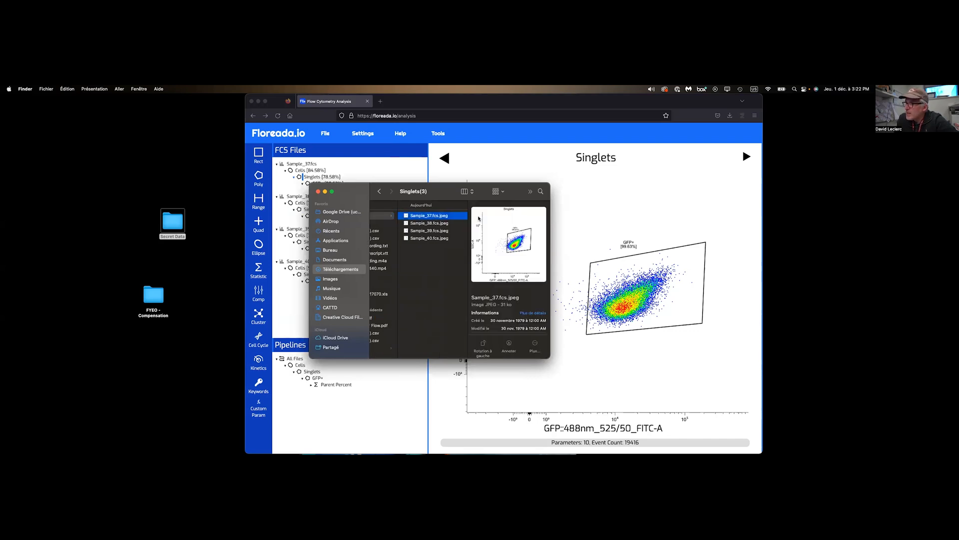
left_click(428, 231)
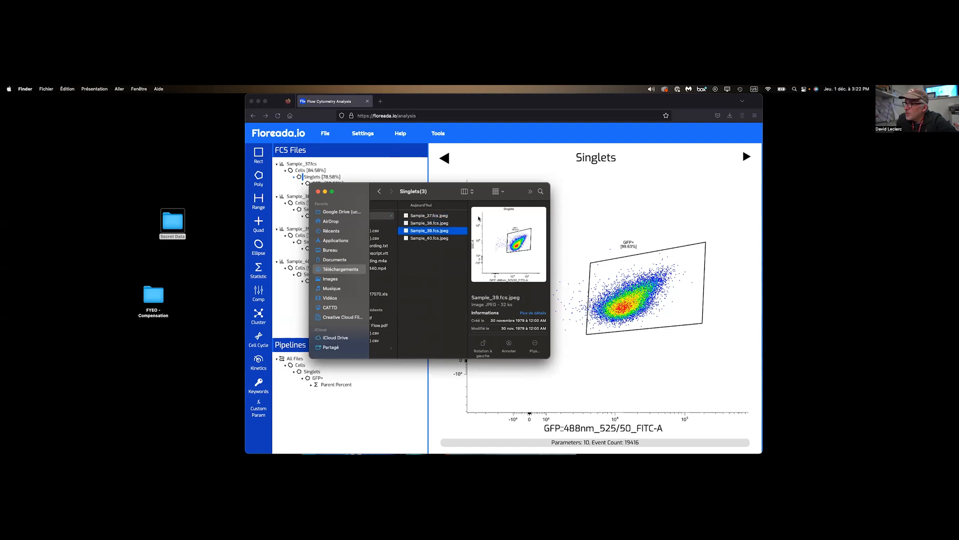
left_click(430, 238)
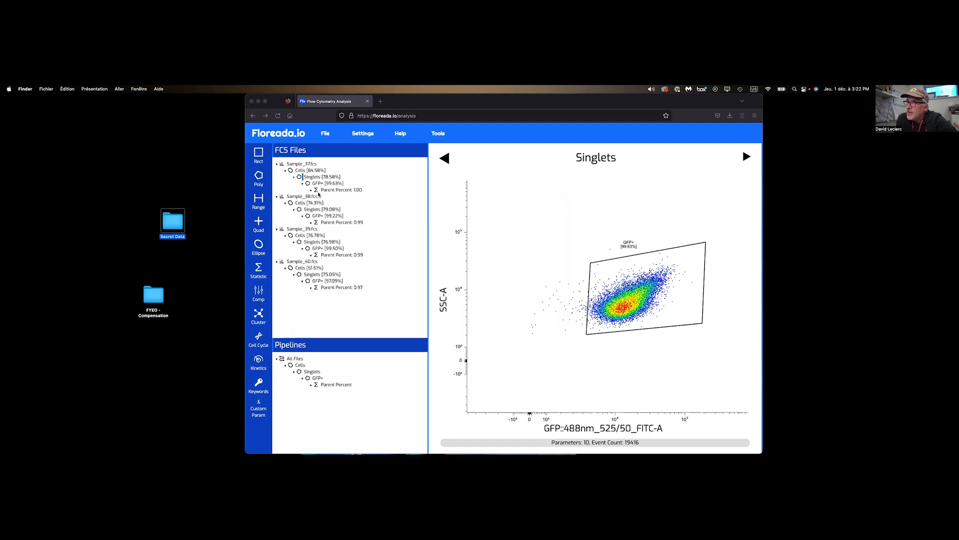
- Download the statistics as floreadastats(6).csv and open it in a spreadsheet
left_click(325, 132)
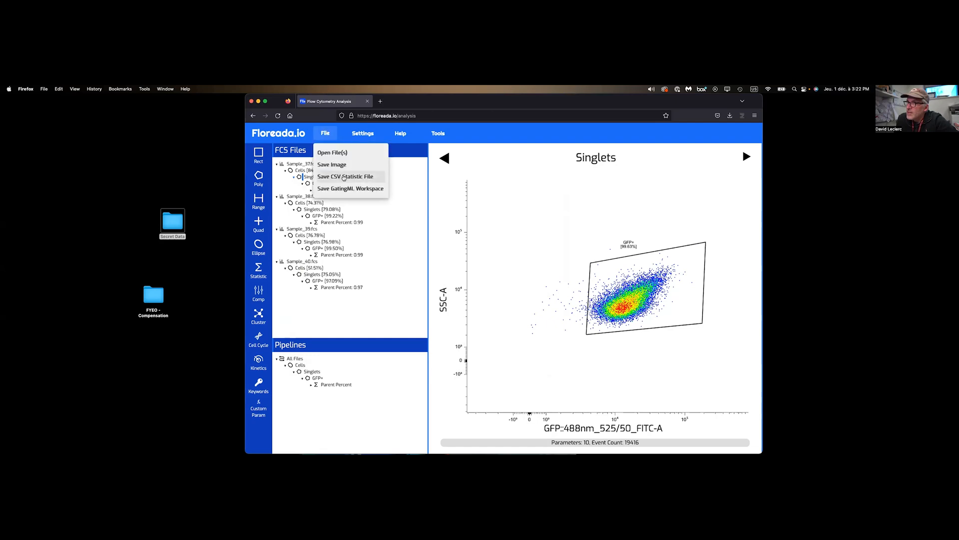
mouse_move(347, 180)
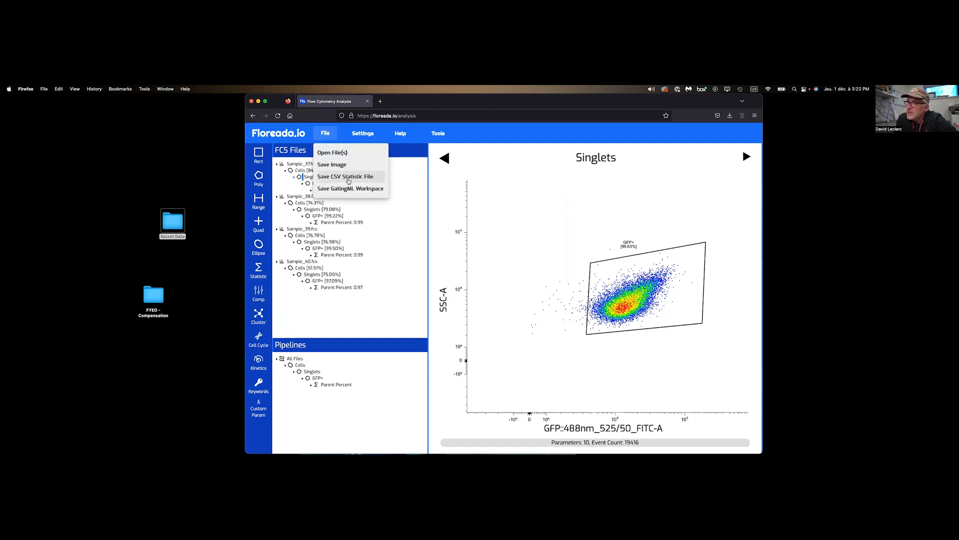
left_click(346, 176)
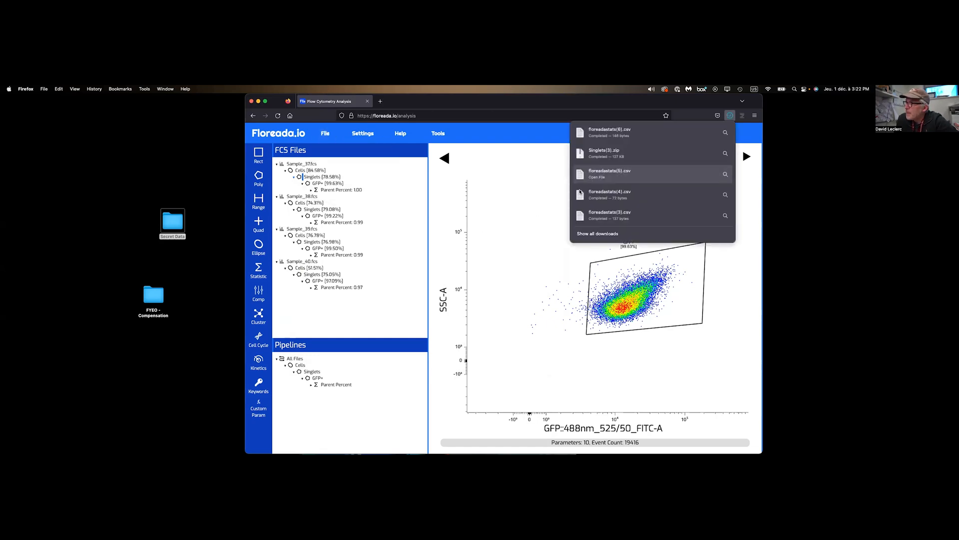
left_click(604, 133)
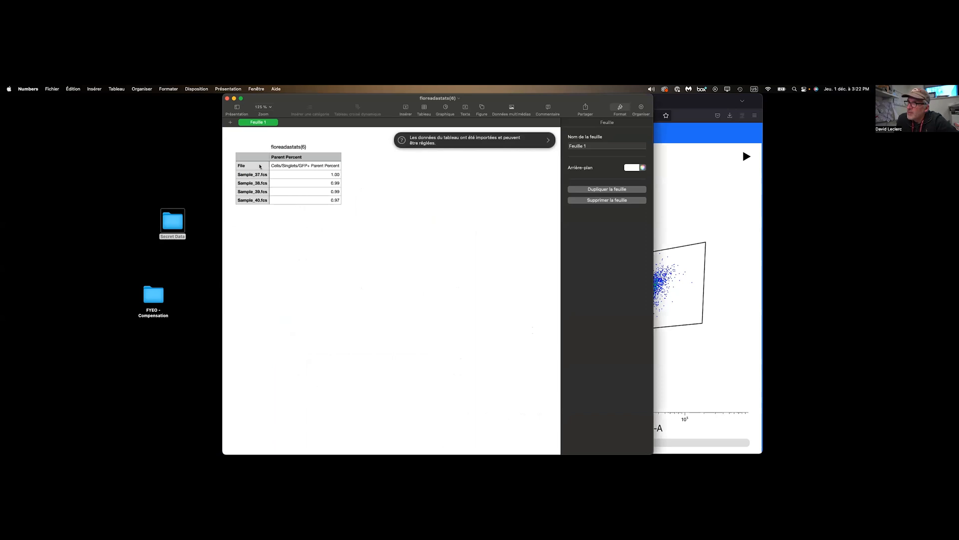
mouse_move(336, 207)
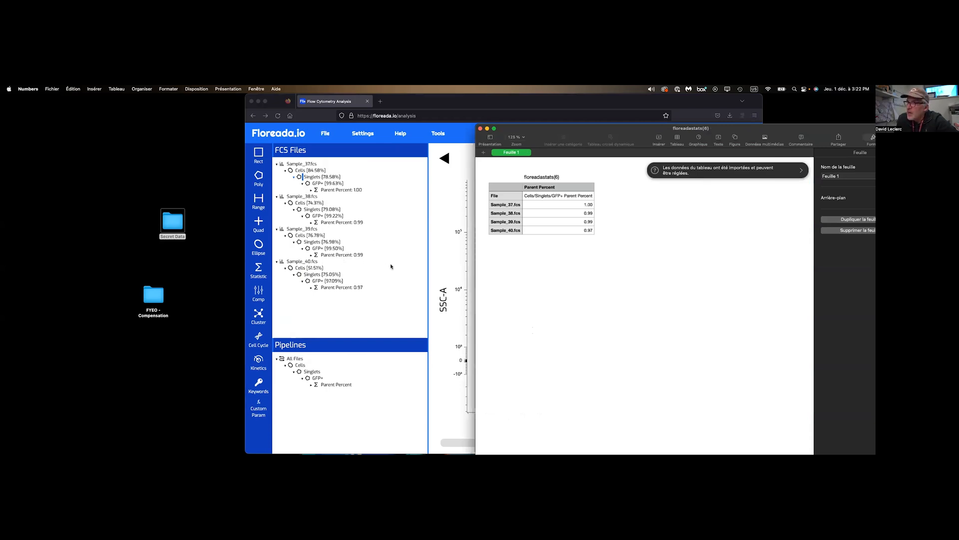
mouse_move(387, 262)
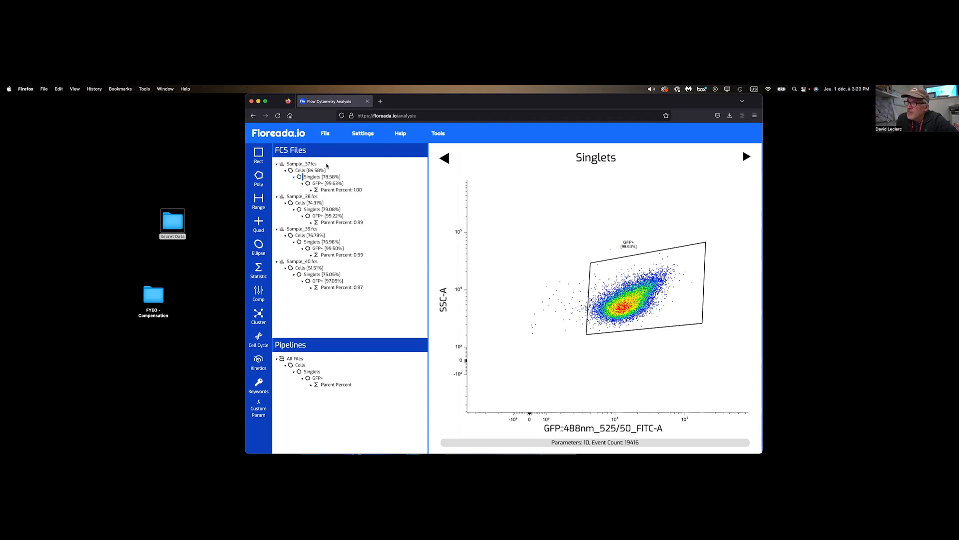
left_click(325, 133)
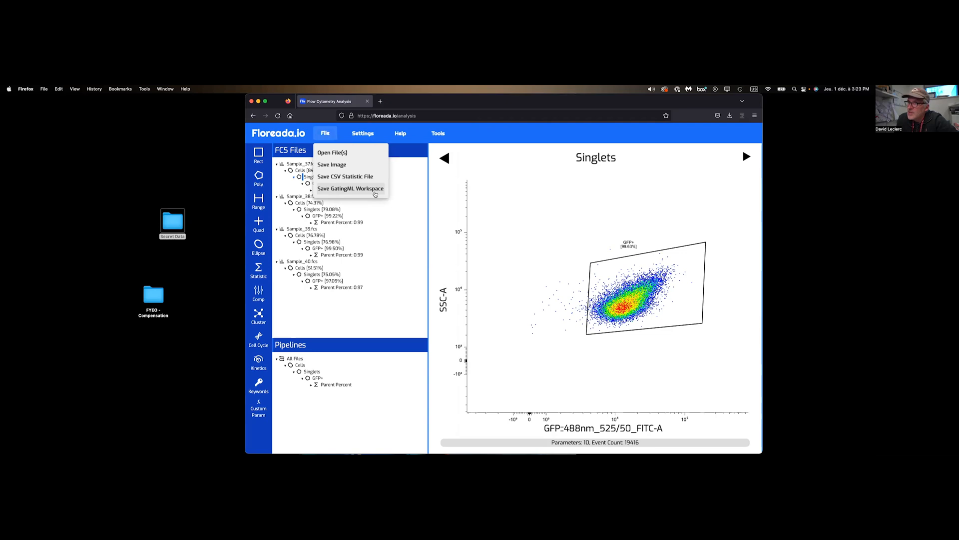
mouse_move(349, 299)
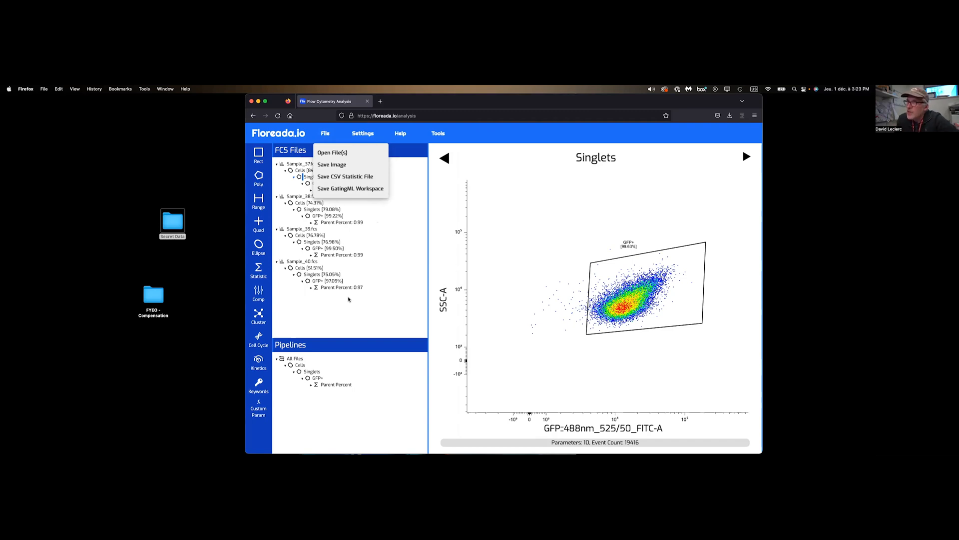
mouse_move(349, 189)
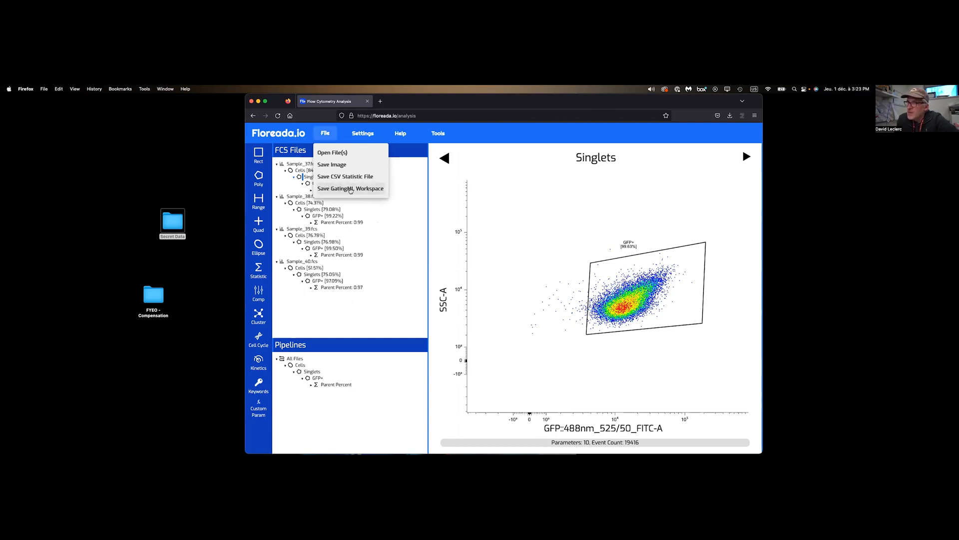
mouse_move(365, 308)
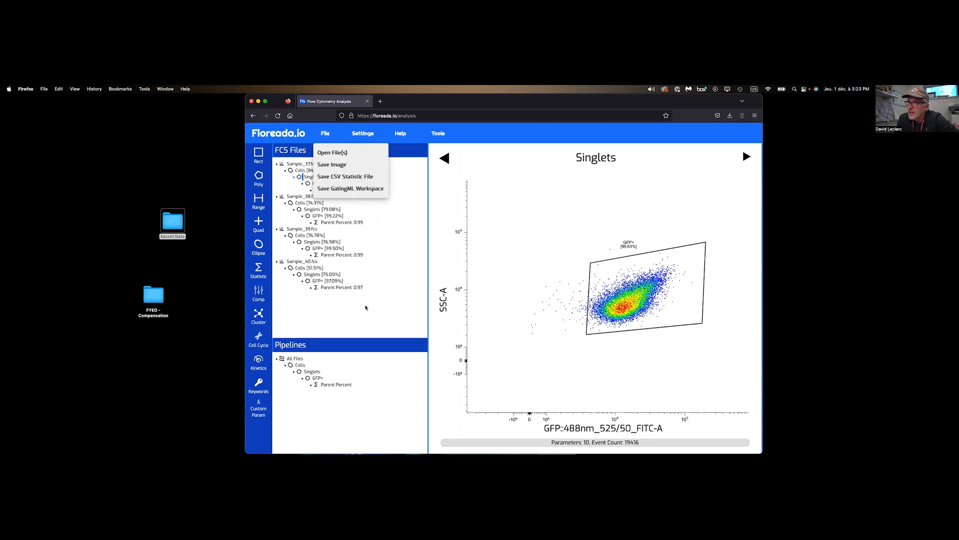
mouse_move(333, 152)
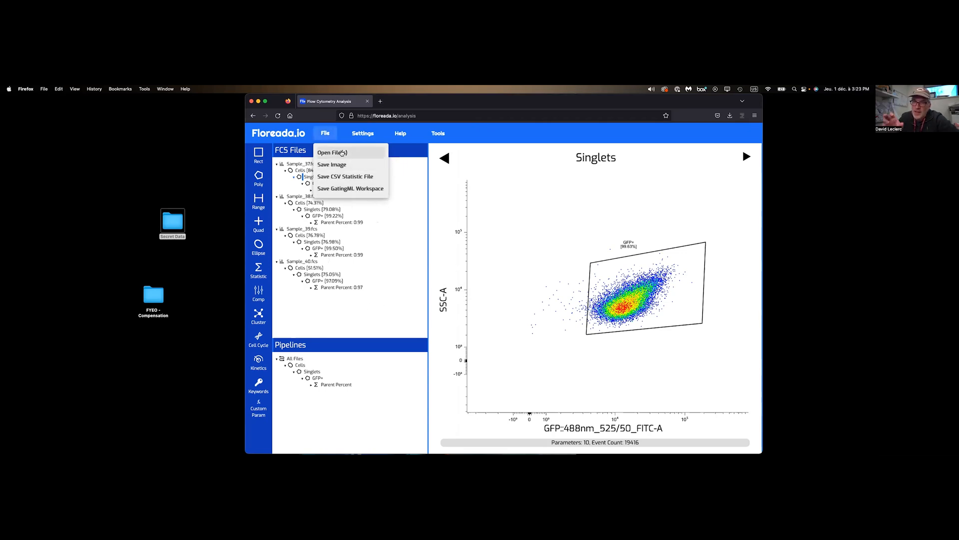
mouse_move(335, 164)
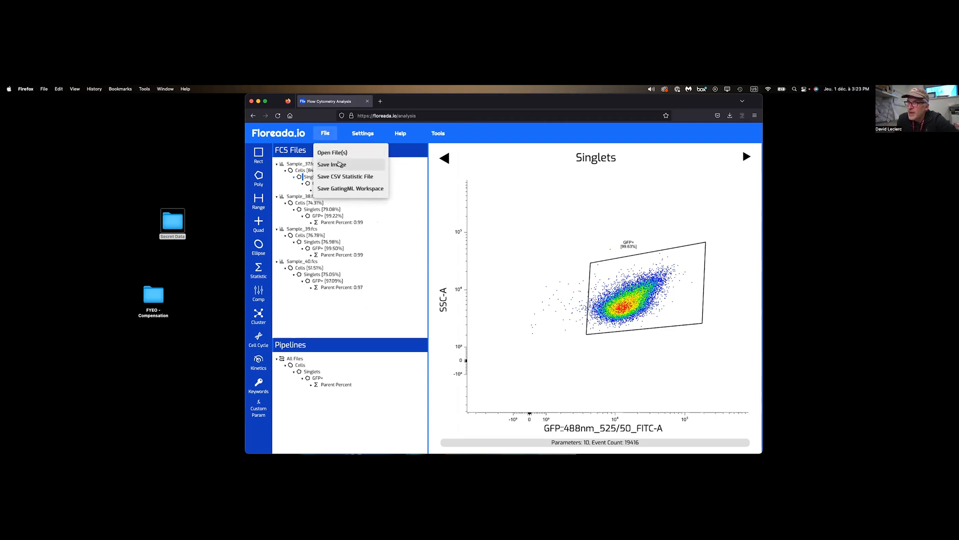
mouse_move(377, 291)
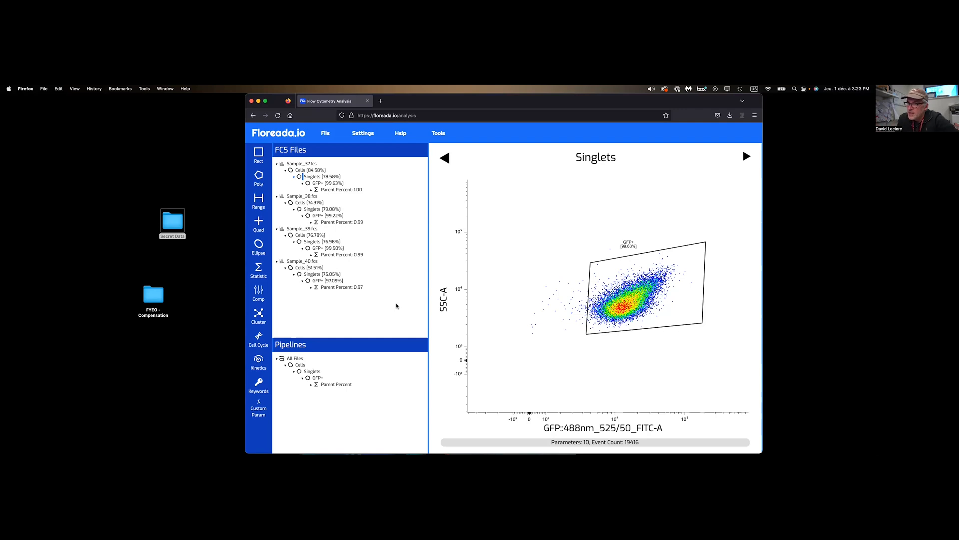
mouse_move(388, 304)
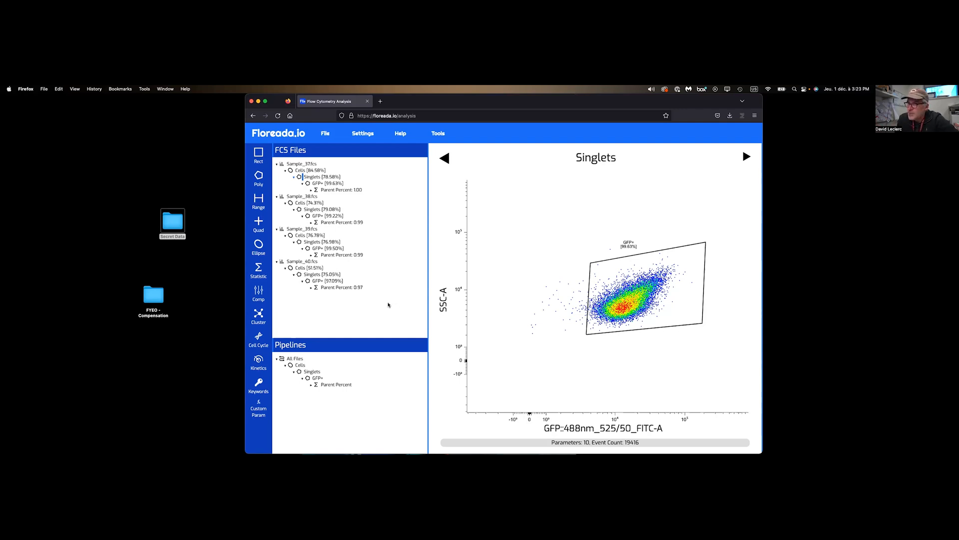
mouse_move(321, 364)
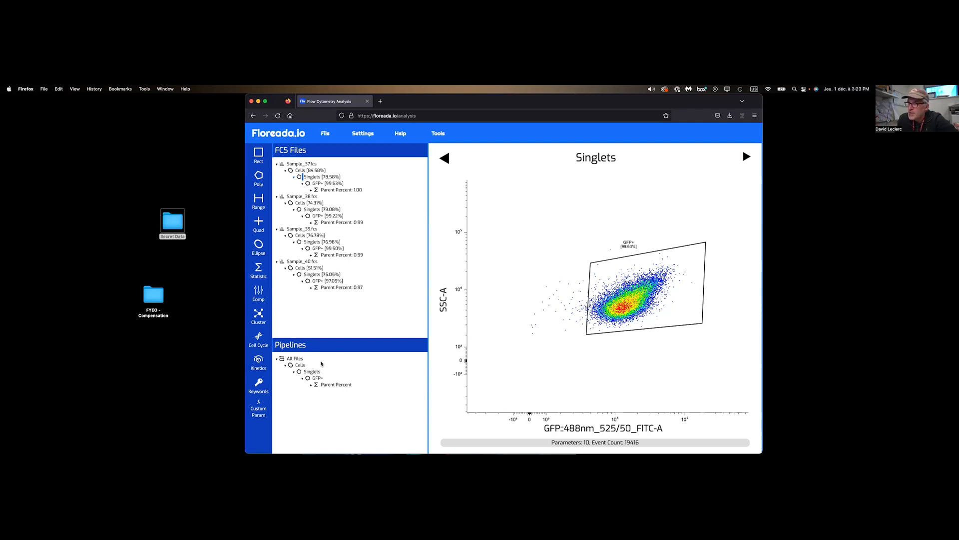
mouse_move(271, 371)
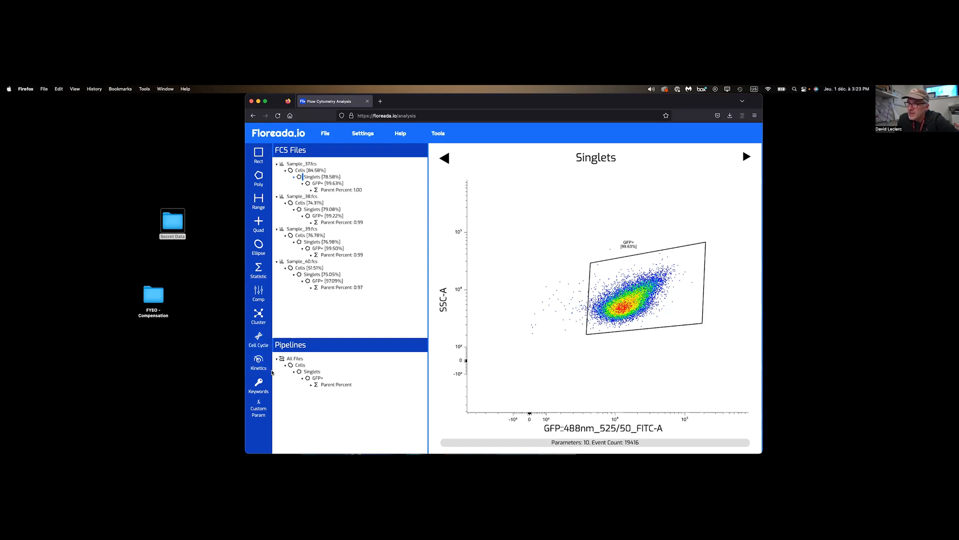